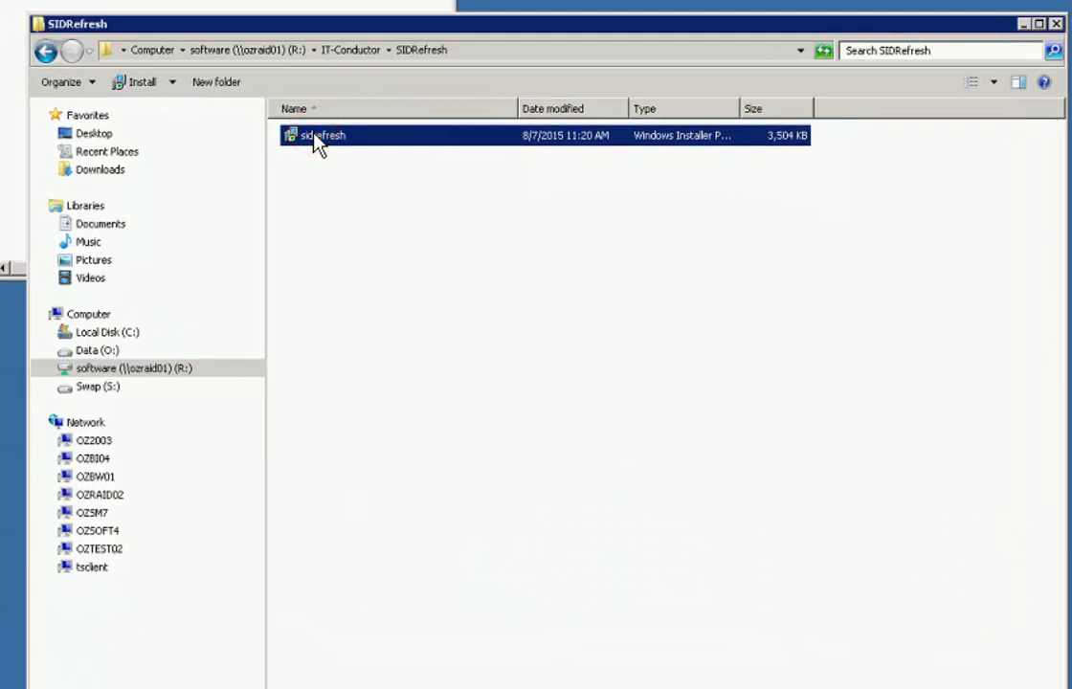
- Install IT-Conductor SID Refresh from sidrefresh.msi, accepting the license, and launch the GUI
double_click(323, 135)
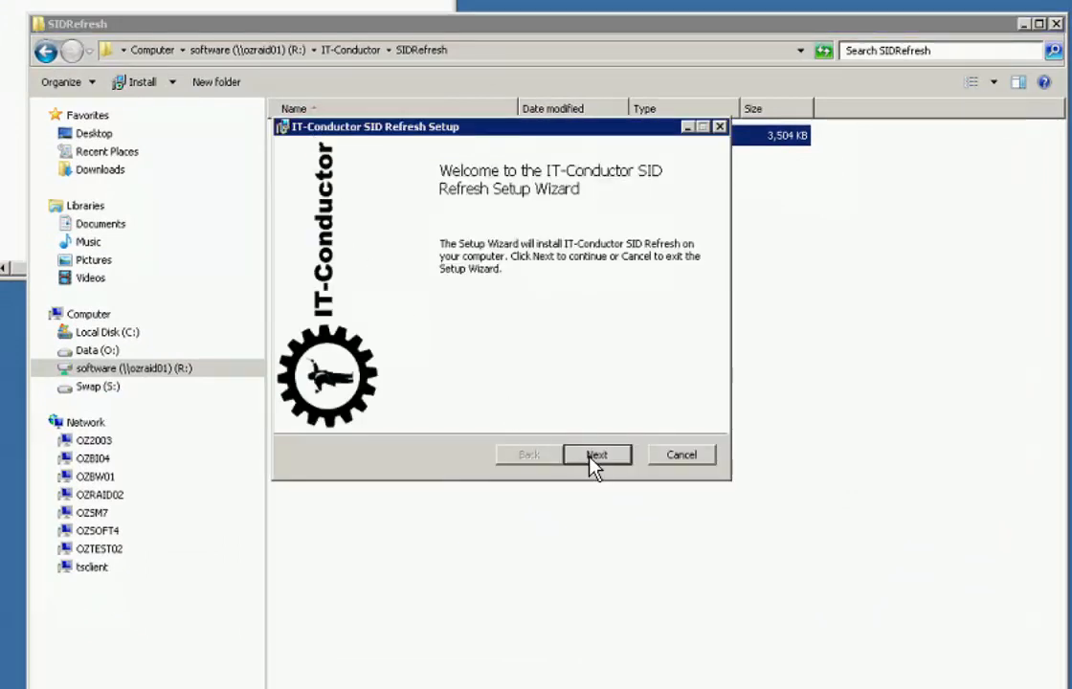
left_click(597, 454)
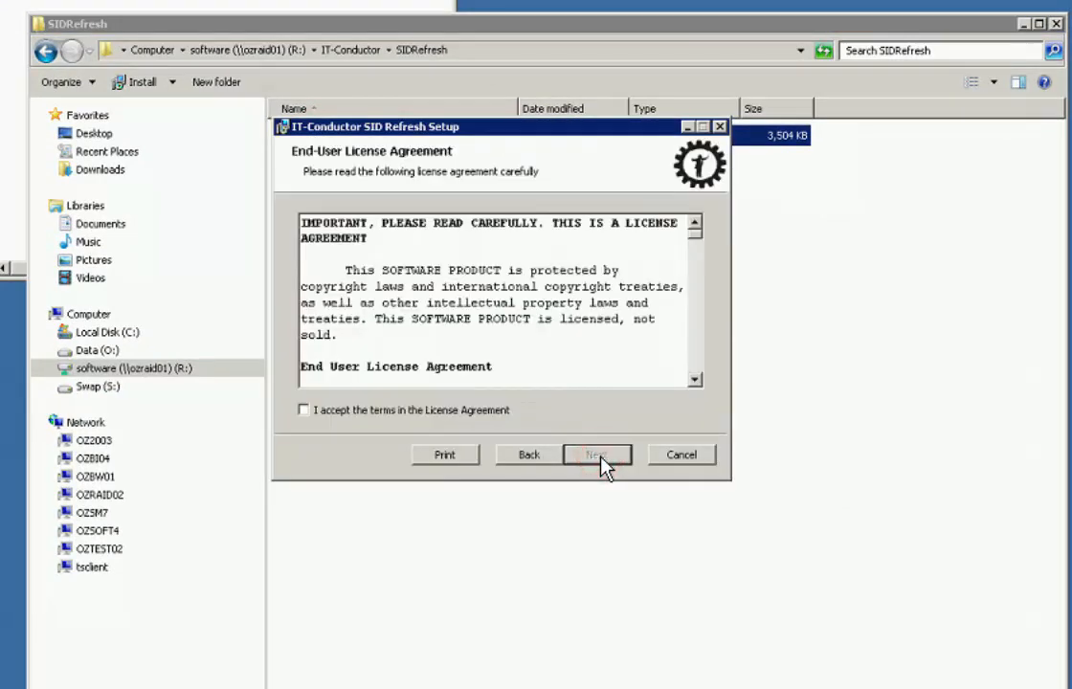
left_click(304, 410)
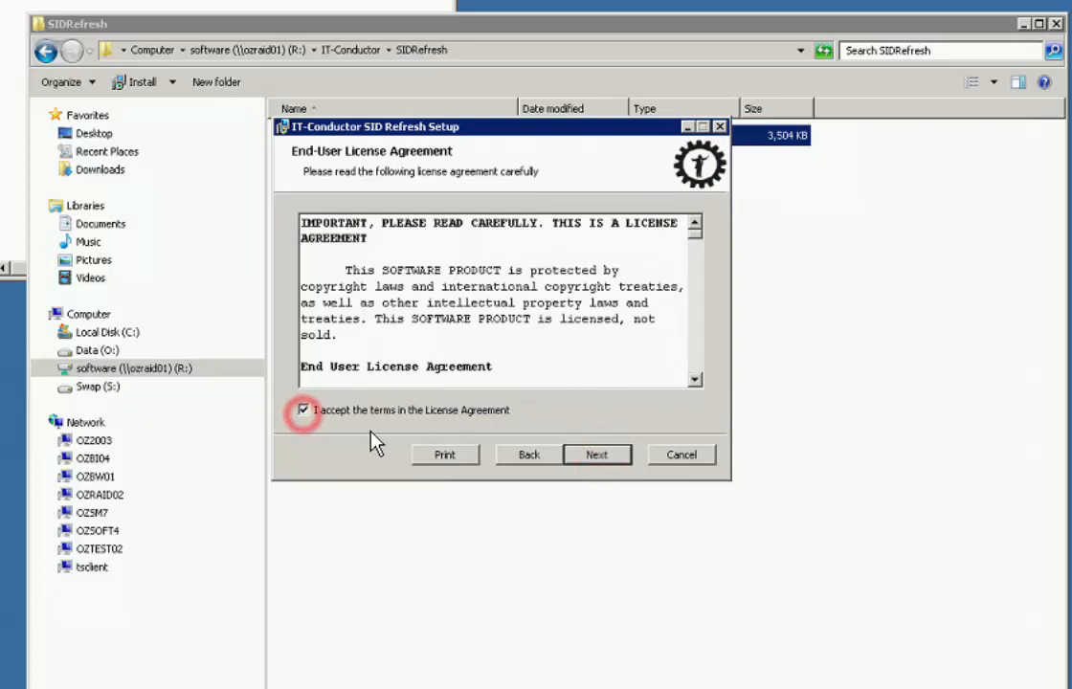
left_click(597, 454)
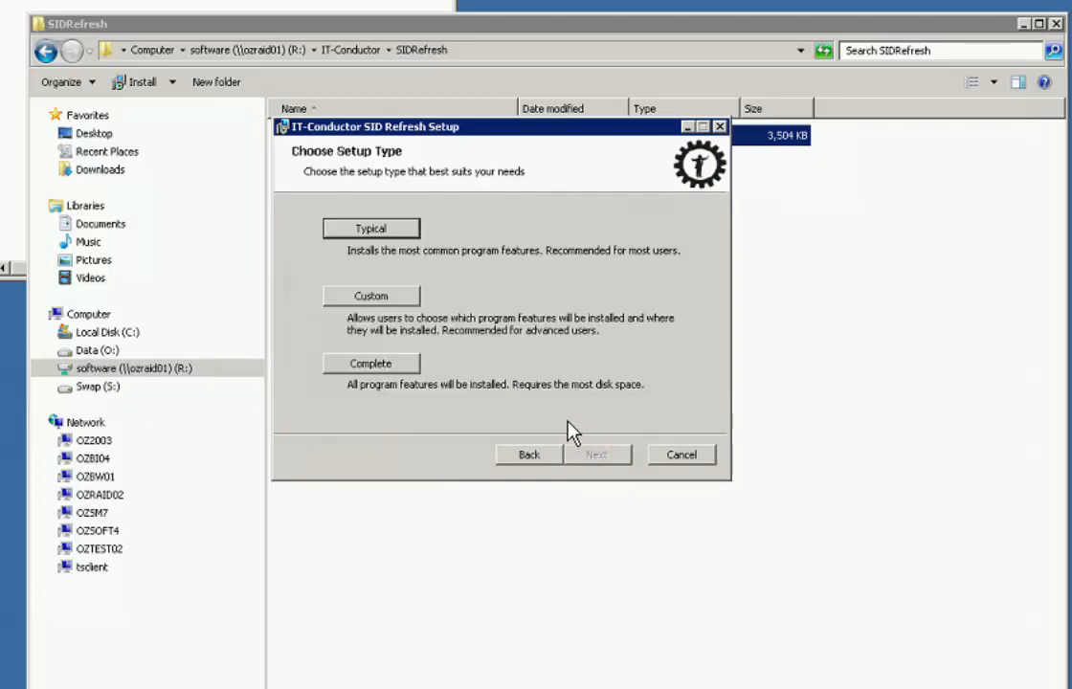
mouse_move(610, 400)
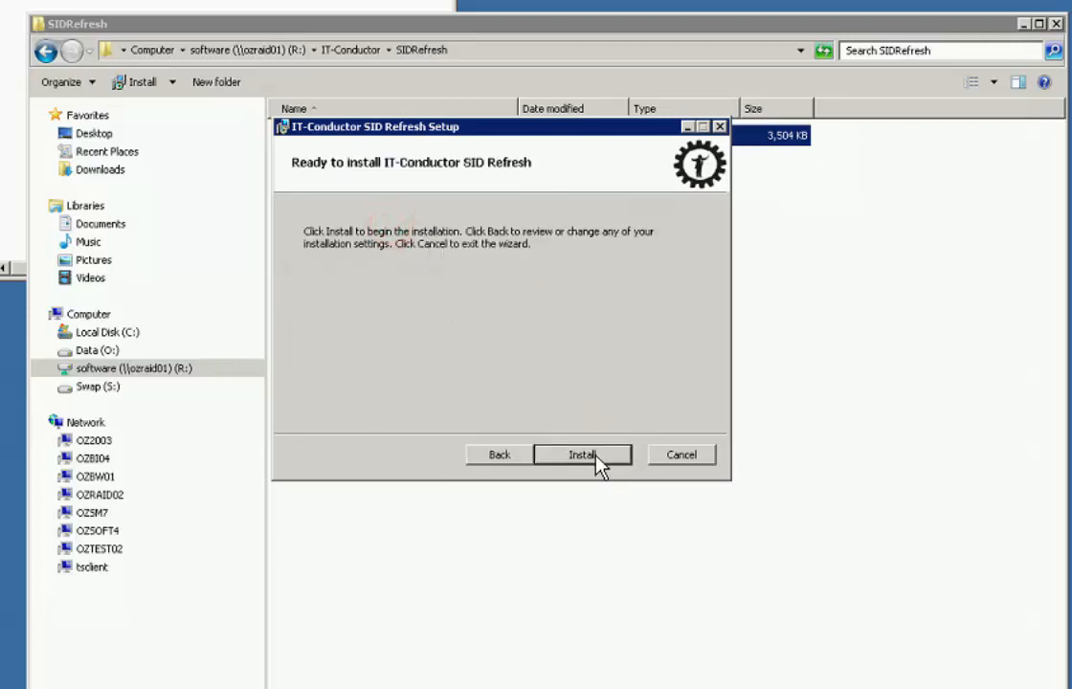
left_click(583, 455)
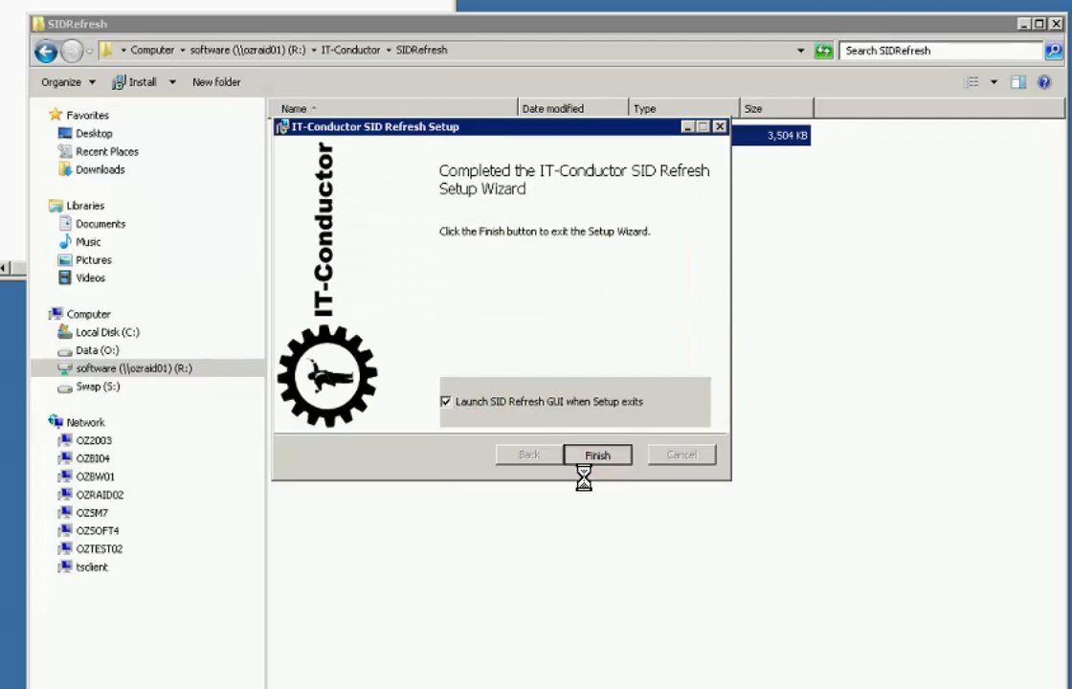
left_click(597, 453)
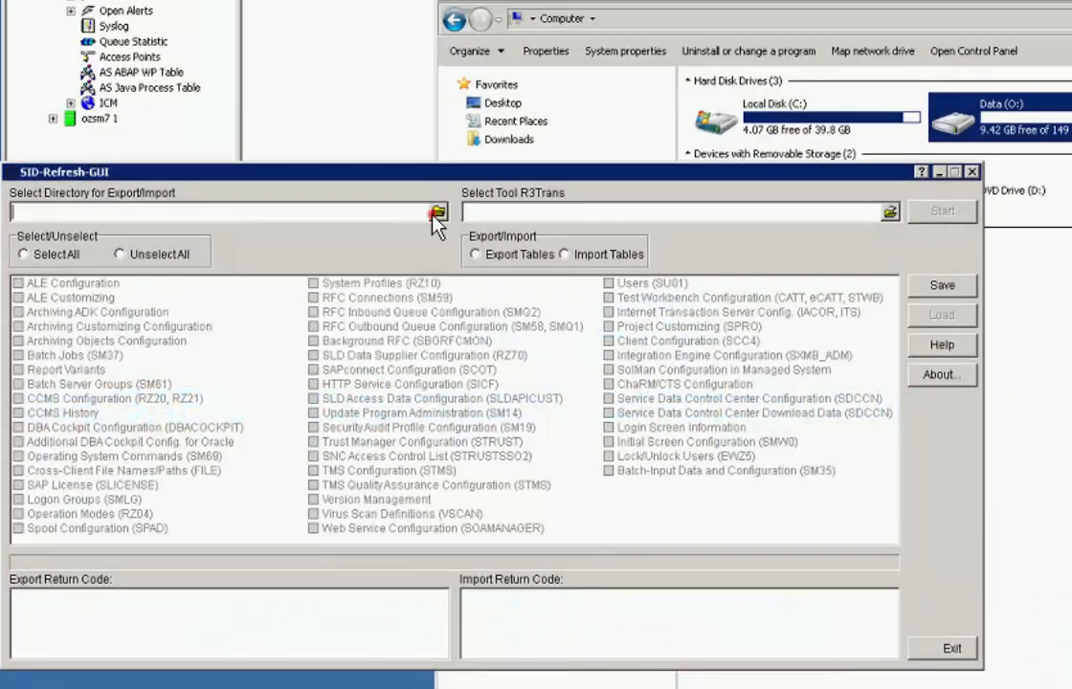
- Create a new expimp folder on the R: share as the export/import directory
left_click(437, 212)
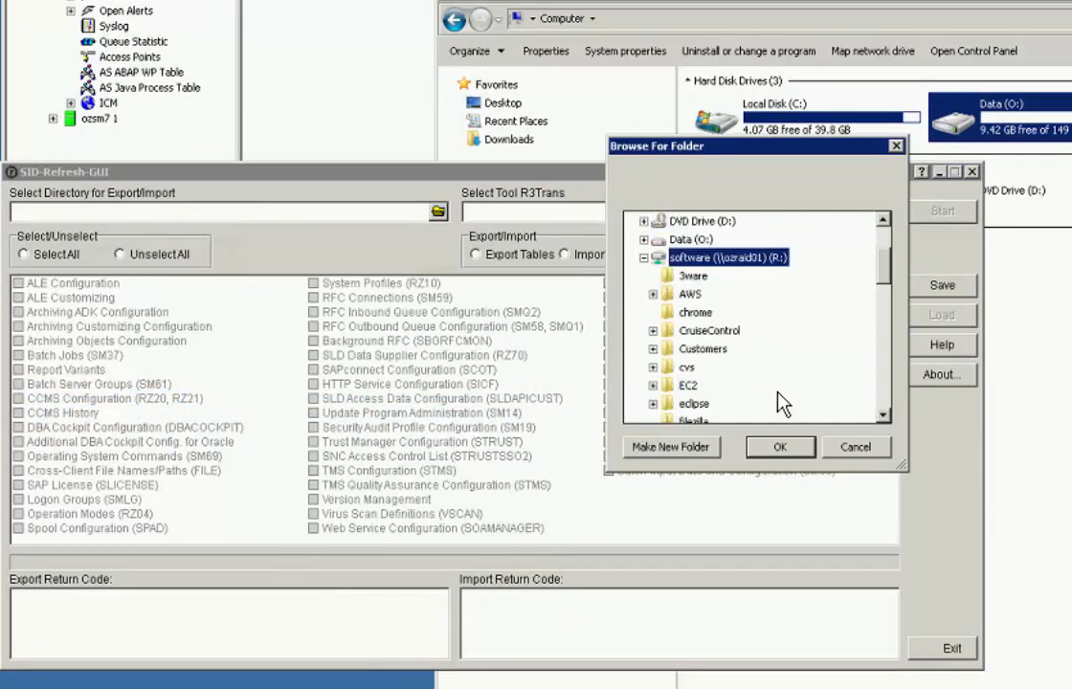
left_click(671, 447)
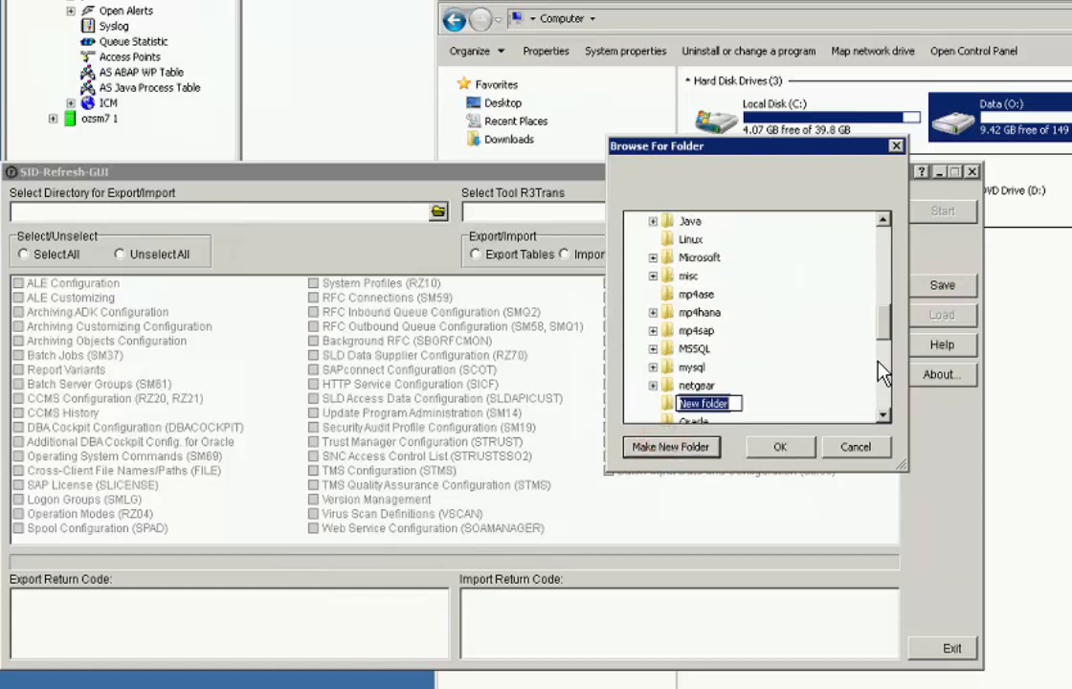
type("expimp")
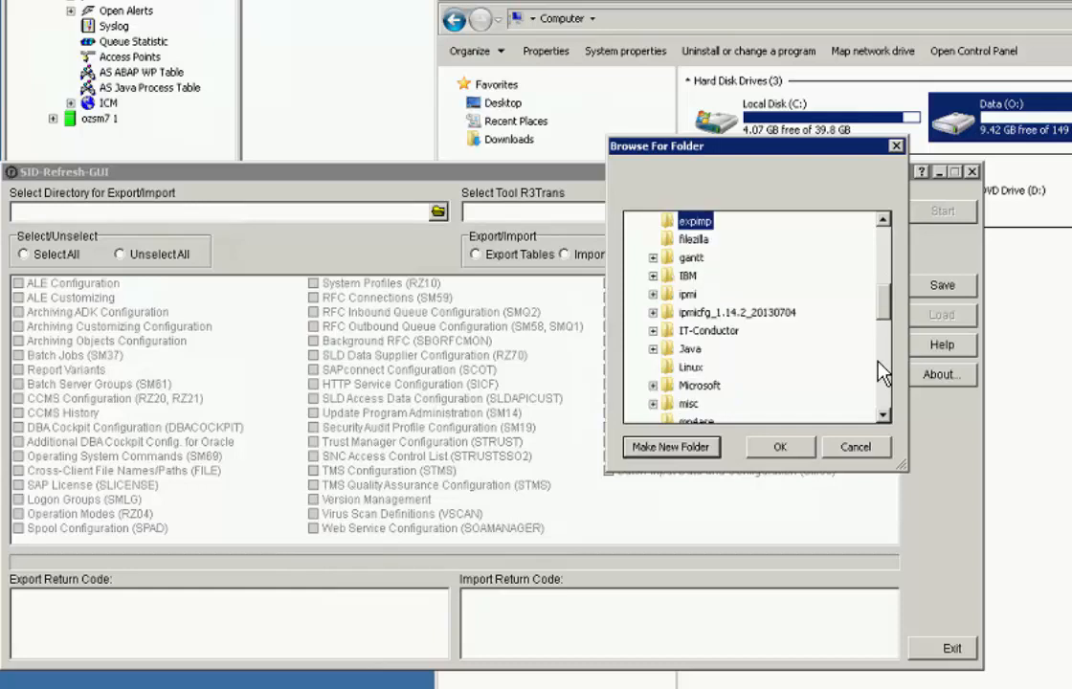
left_click(779, 447)
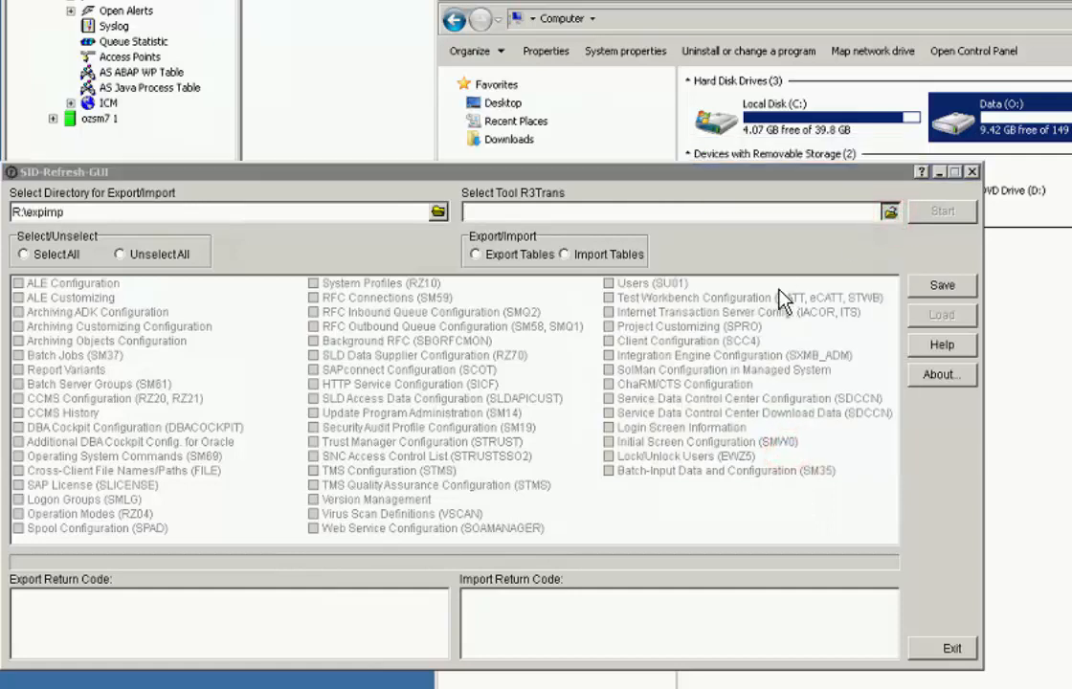
left_click(437, 212)
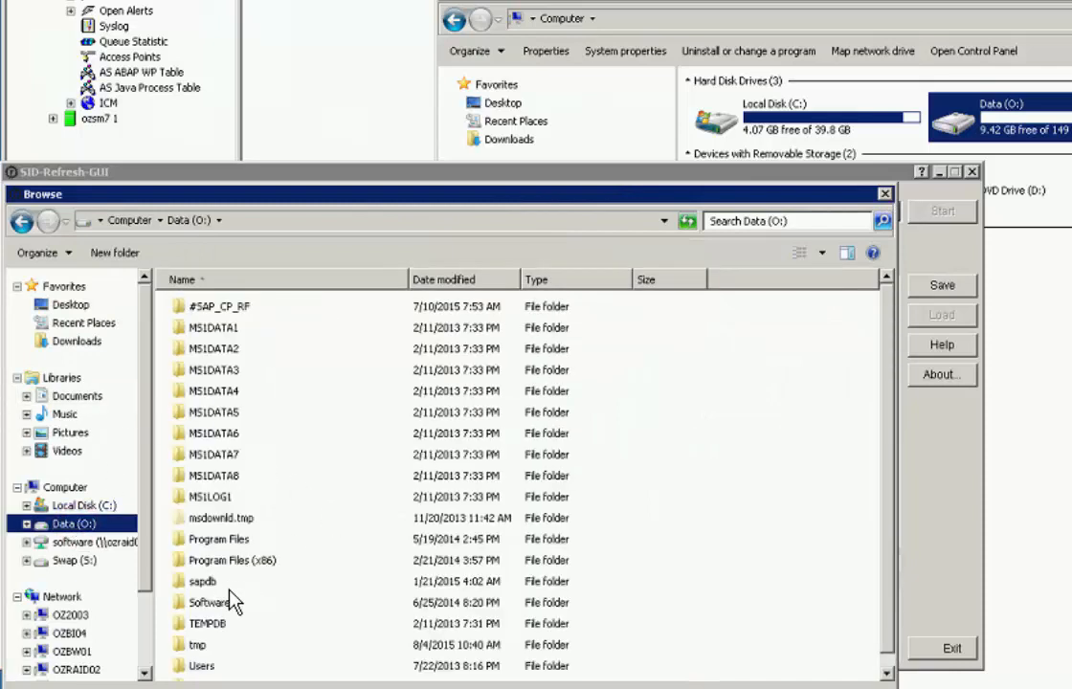
mouse_move(802, 622)
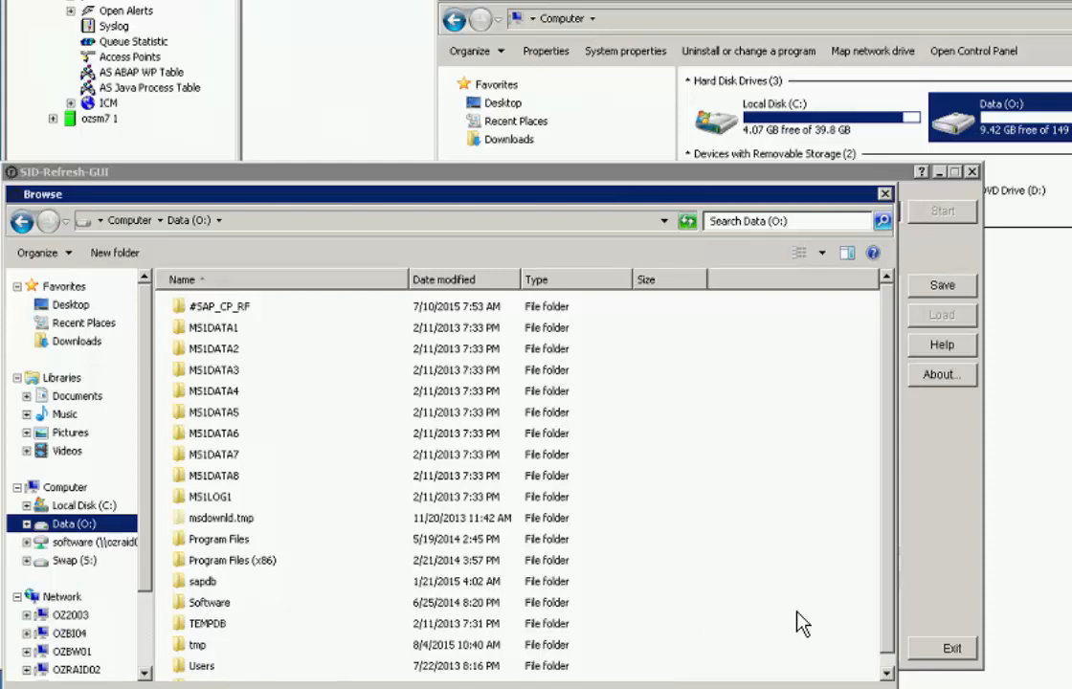
- Set the R3trans tool to R3trans.exe in O:\usr\sap\MS1\SYS\exe\uc\NTAMD64
scroll("down", 3)
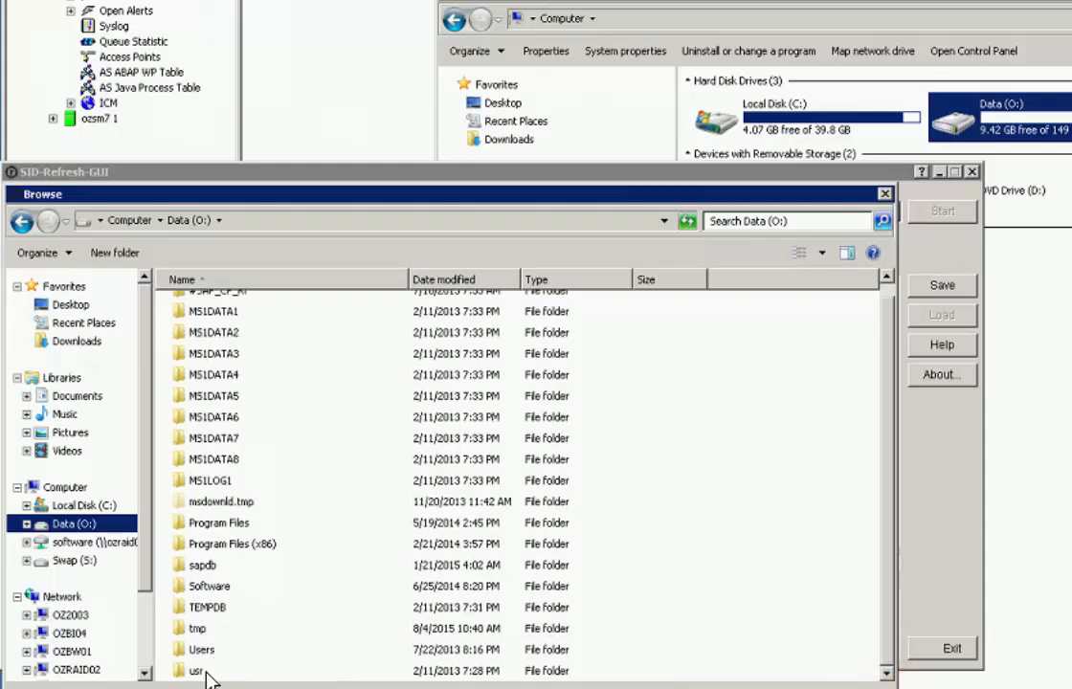
double_click(198, 670)
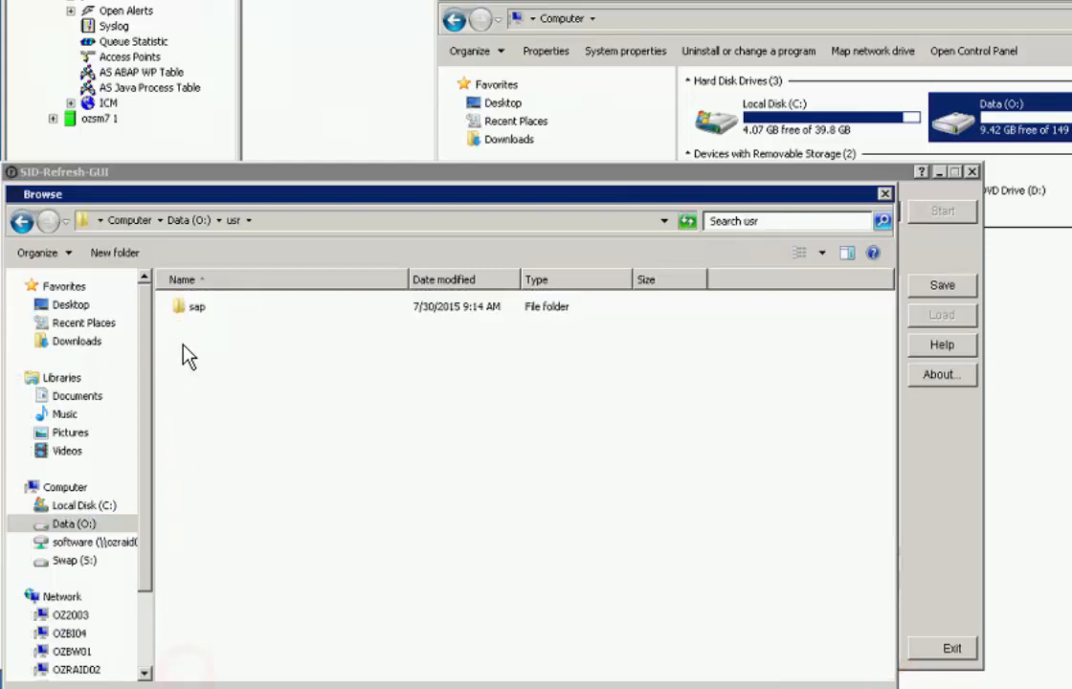
double_click(197, 307)
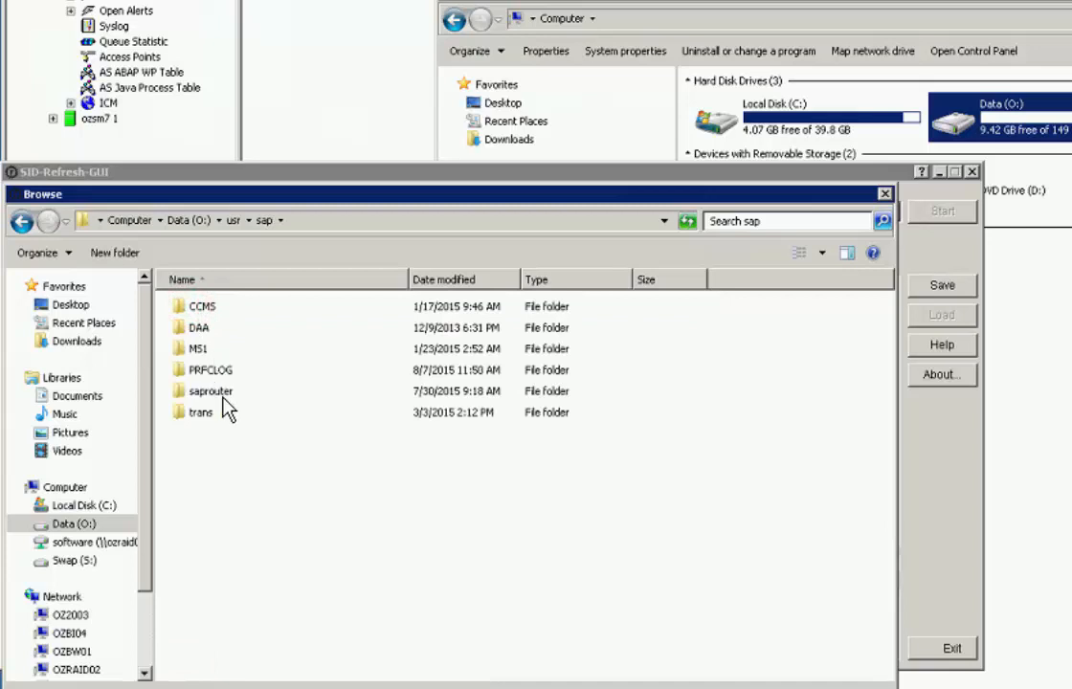
double_click(198, 349)
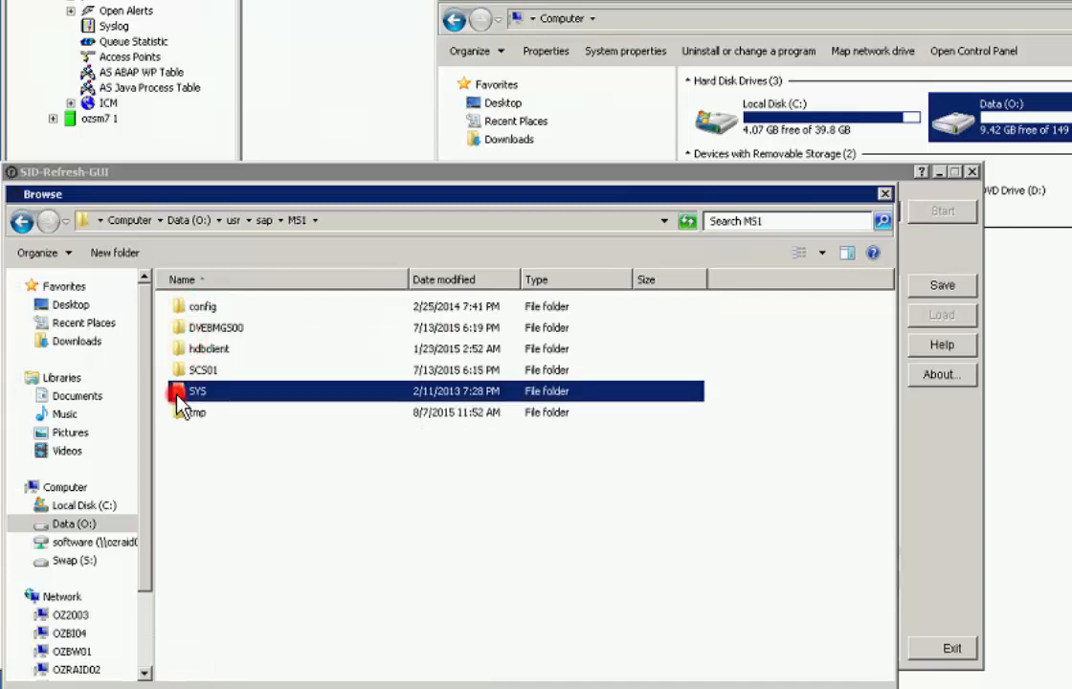
double_click(198, 391)
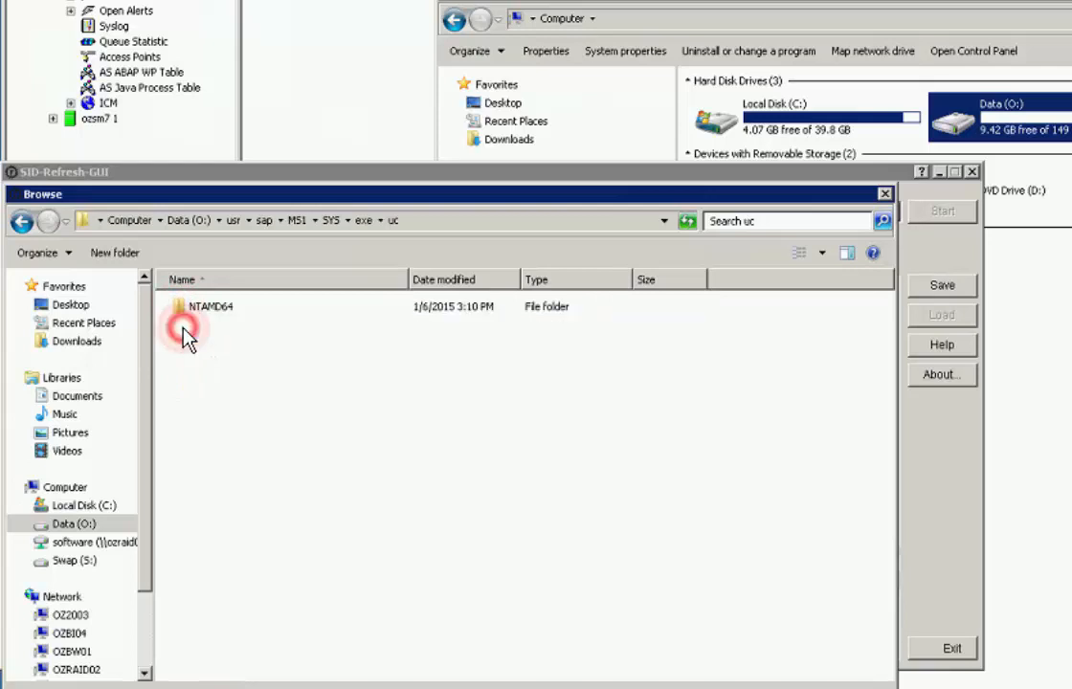
double_click(211, 307)
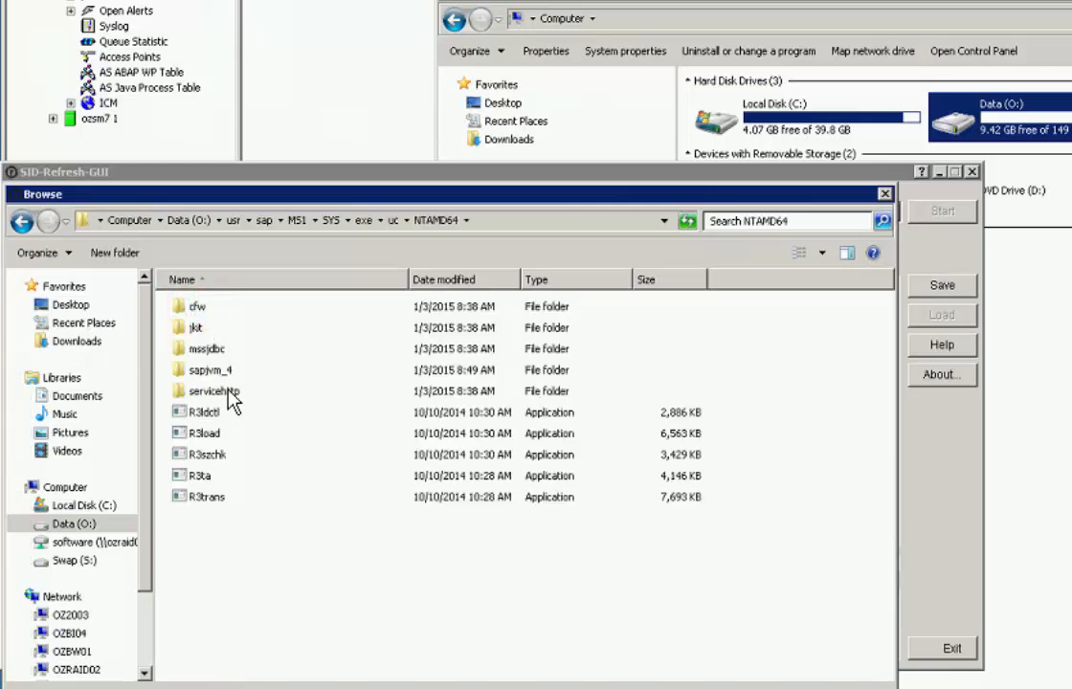
mouse_move(240, 478)
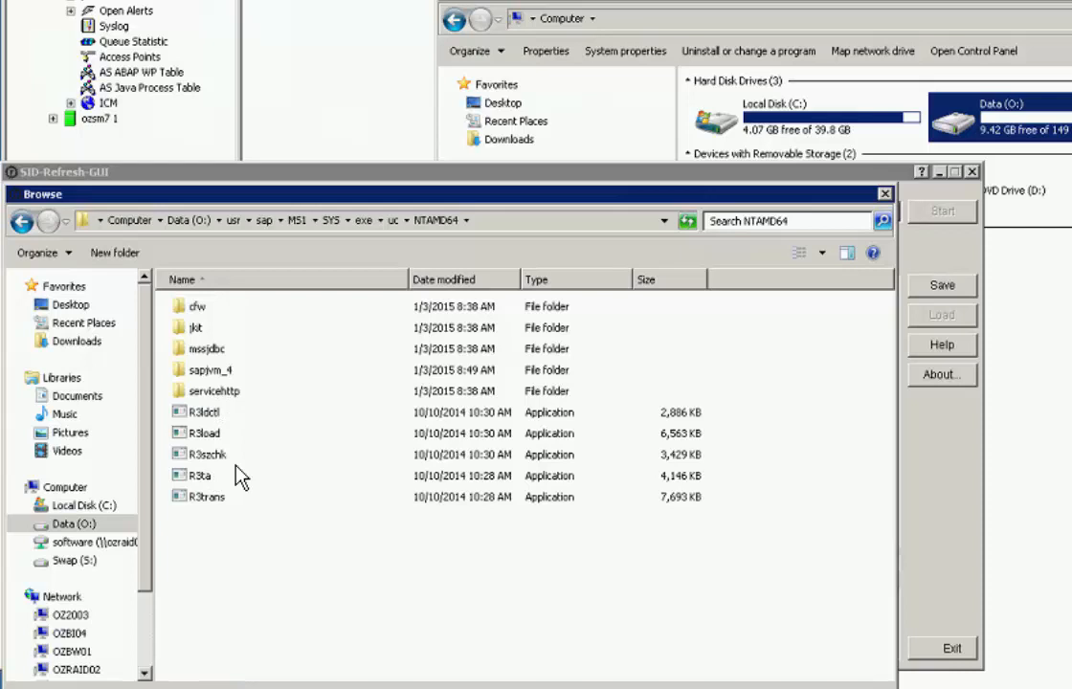
left_click(204, 496)
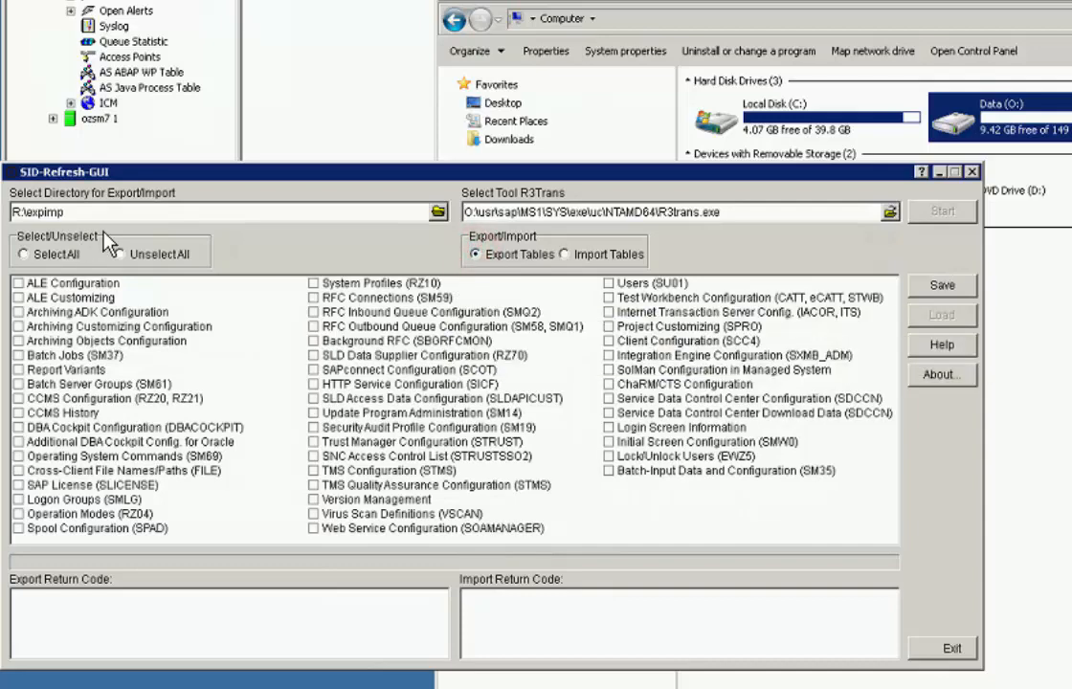
- Select all configuration tables for export and open the Help documentation
left_click(23, 253)
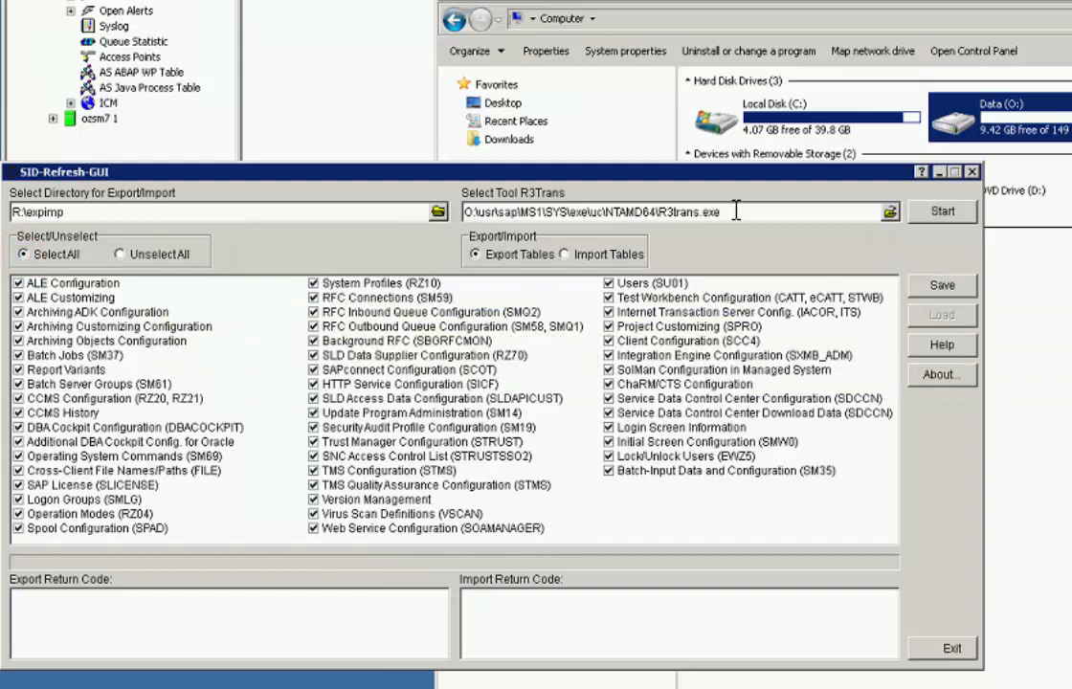
mouse_move(942, 285)
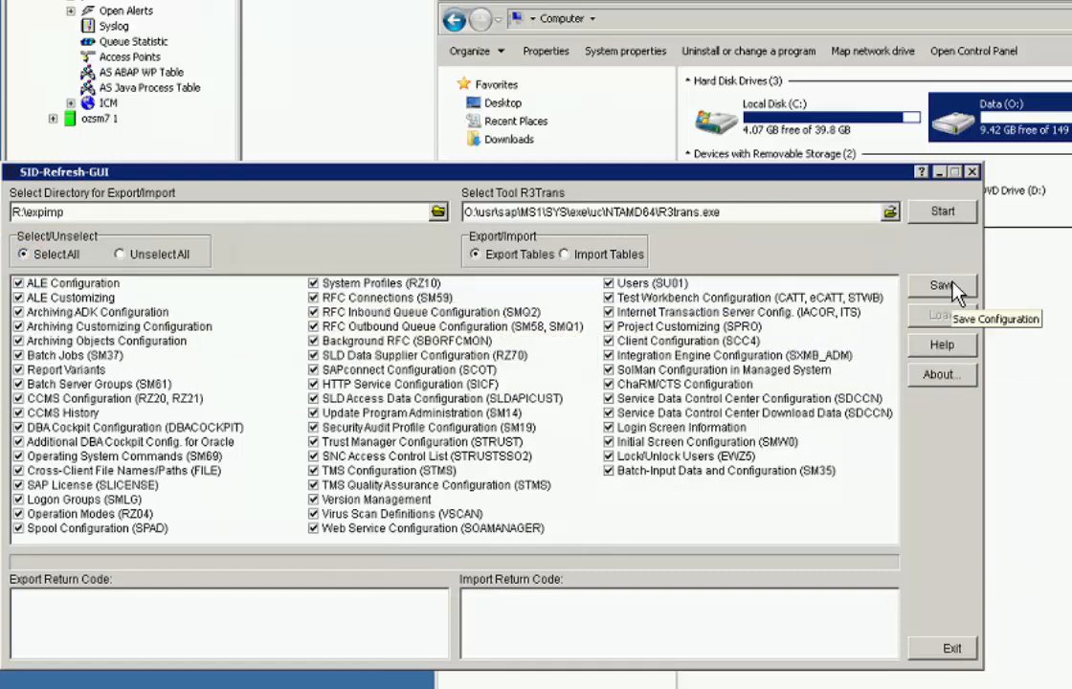
mouse_move(942, 284)
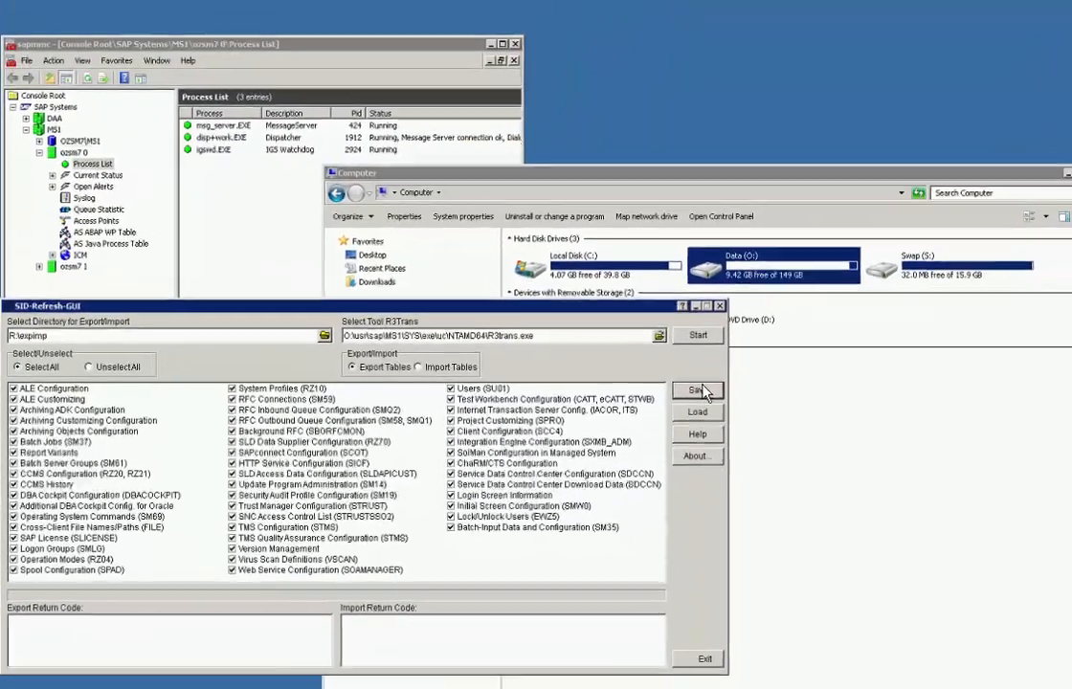
left_click(698, 434)
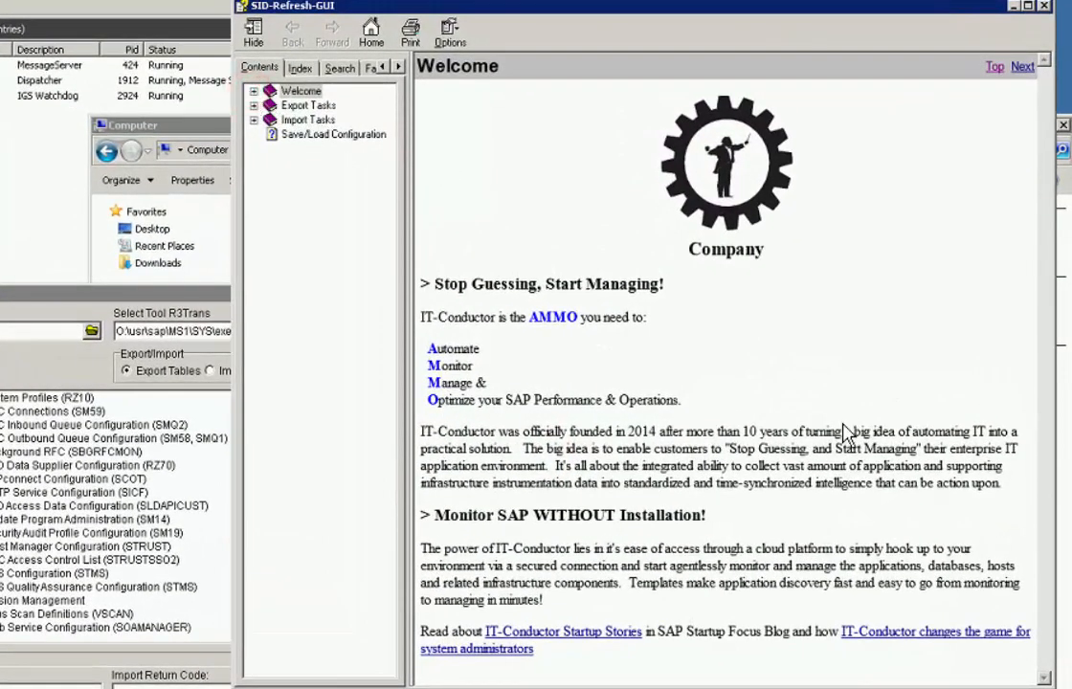
mouse_move(821, 481)
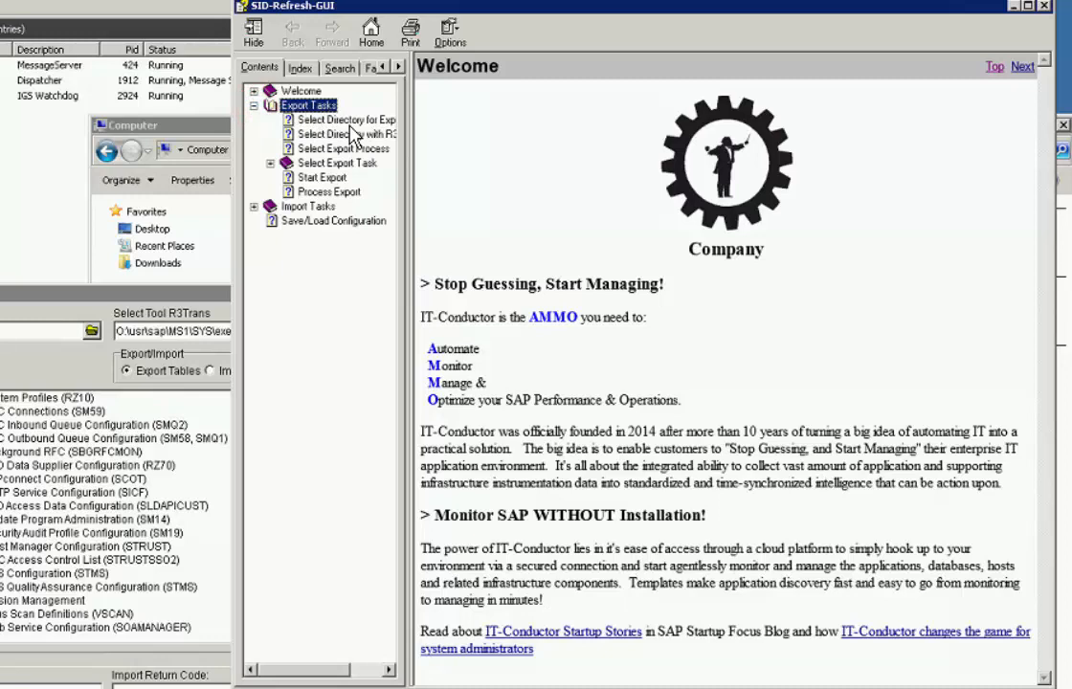
- Read the Export Tasks help on export directory, R3Trans tool, export process and export task
left_click(347, 120)
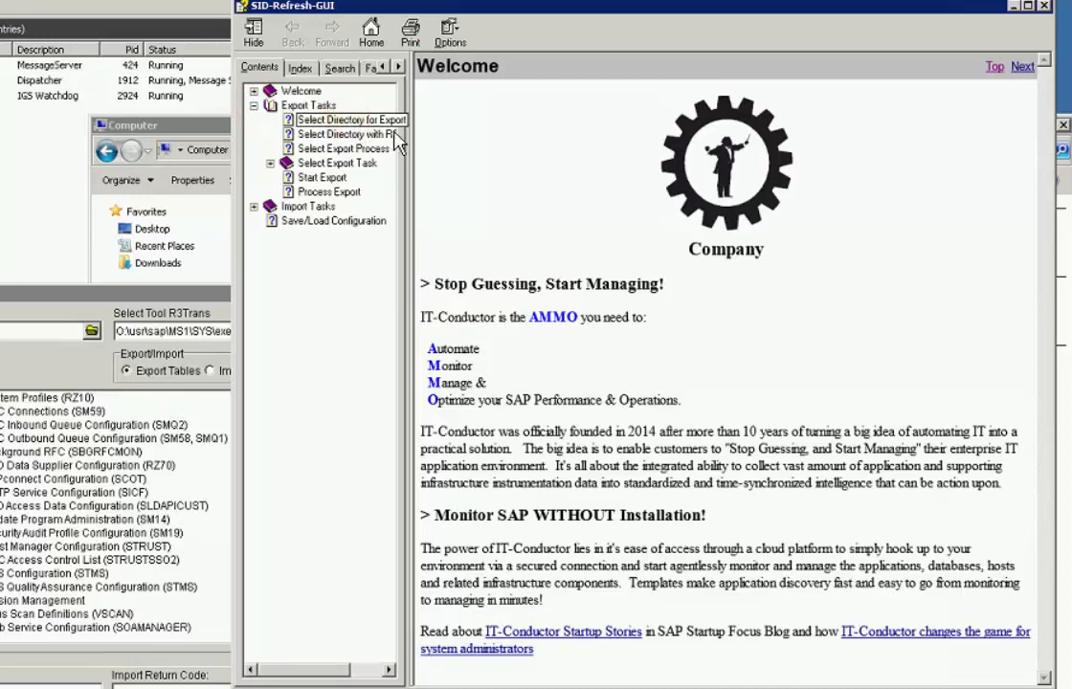
left_click(352, 119)
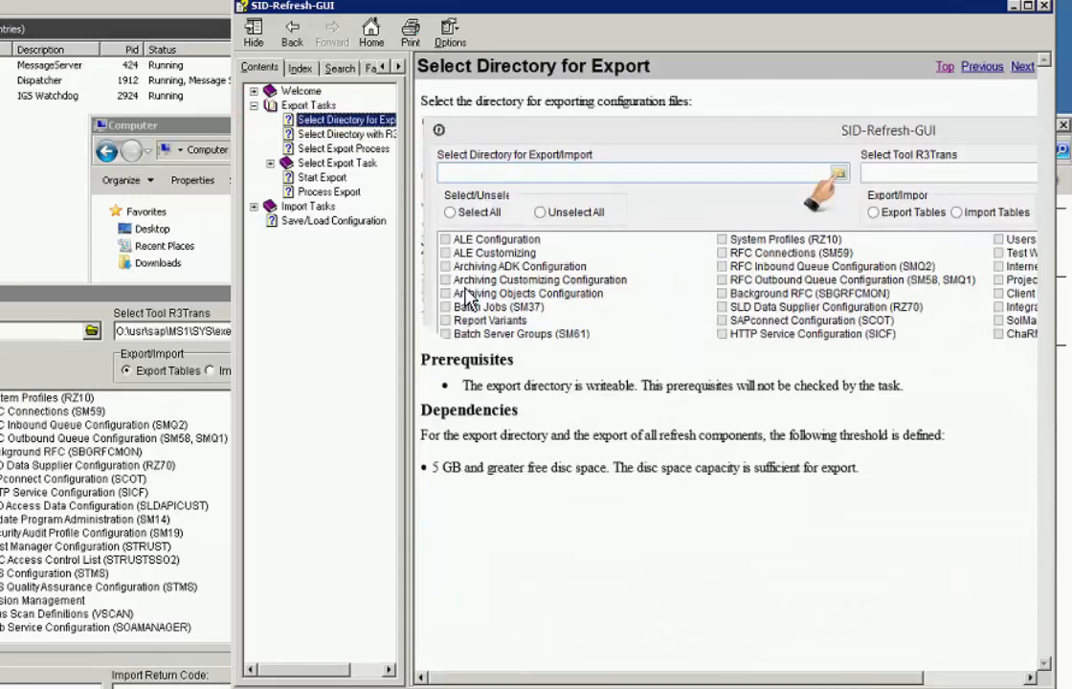
mouse_move(430, 271)
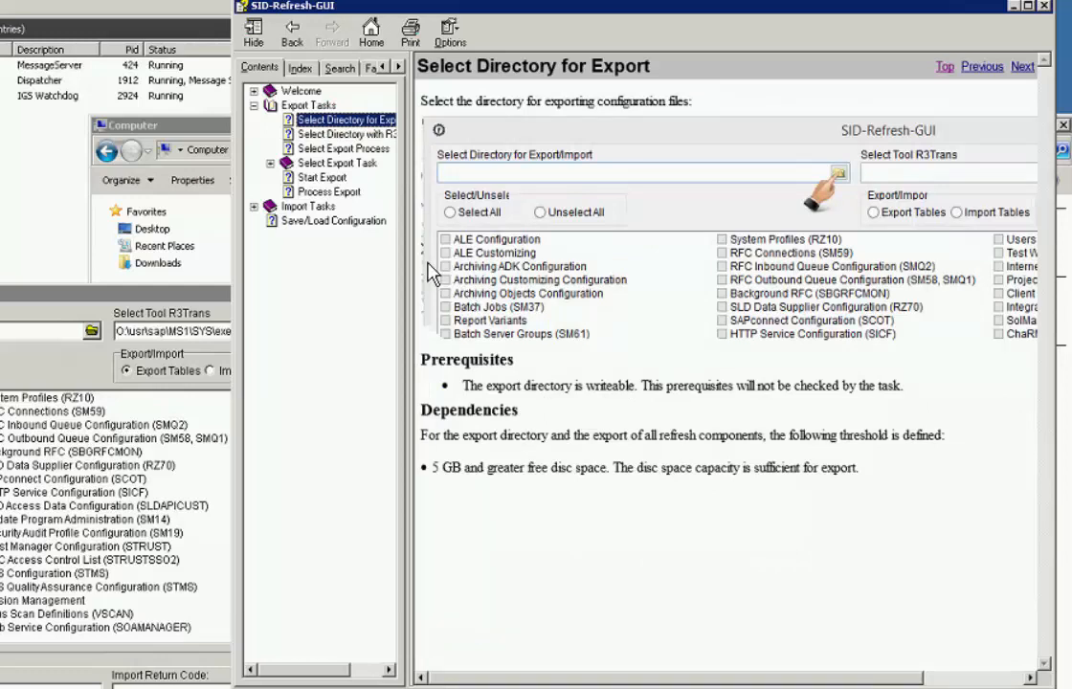
left_click(342, 133)
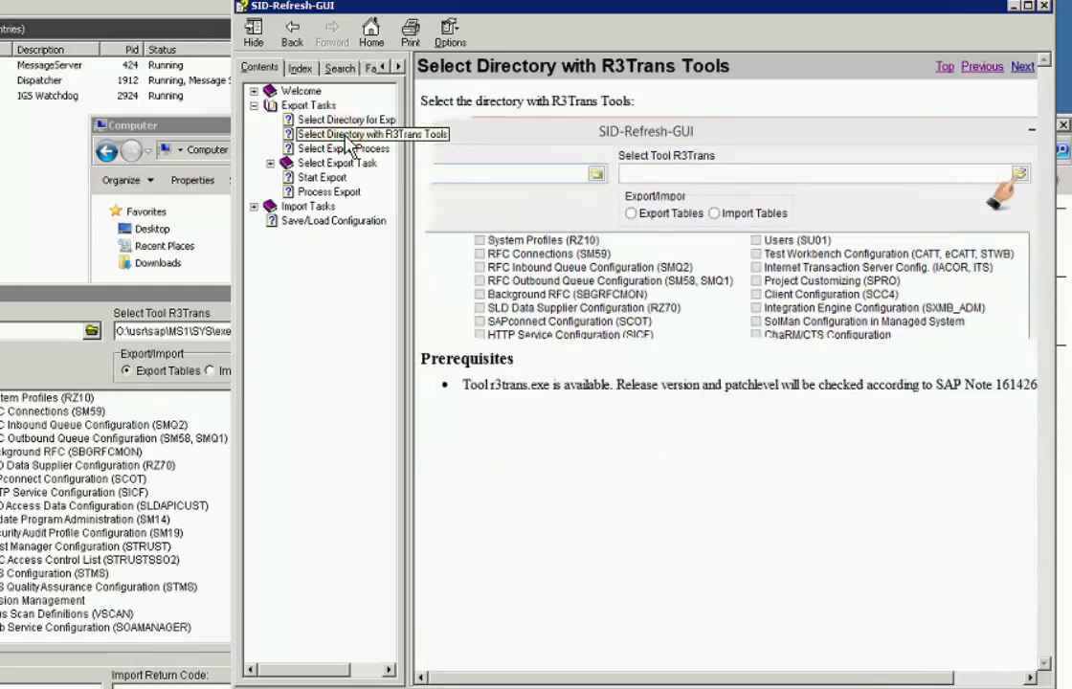
left_click(345, 134)
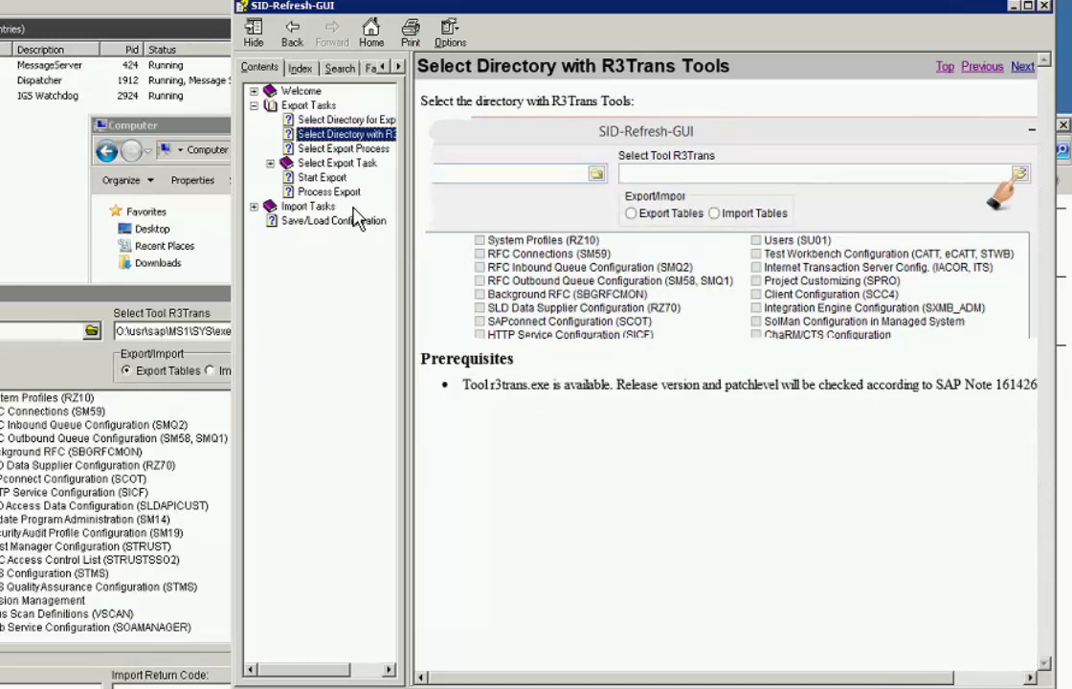
left_click(342, 148)
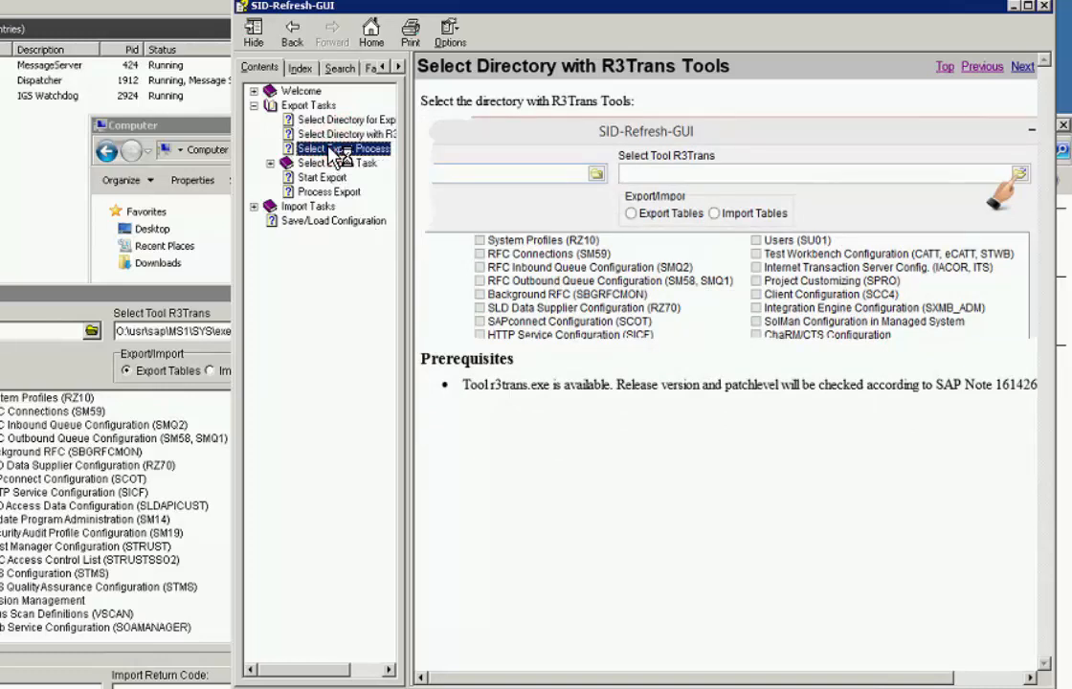
left_click(340, 162)
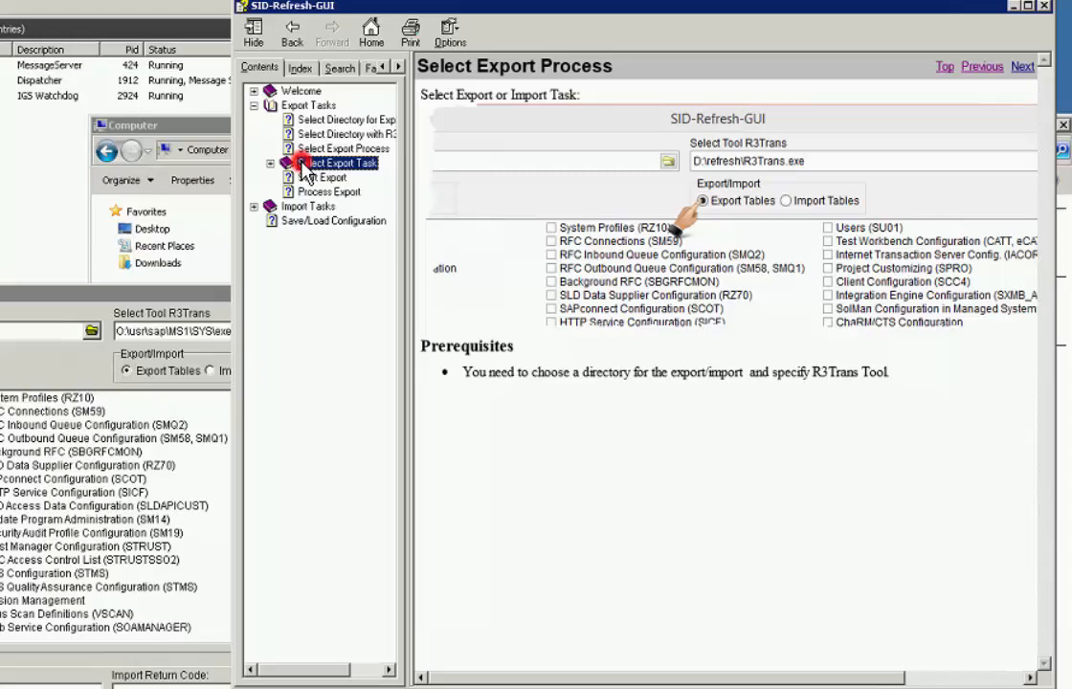
left_click(331, 195)
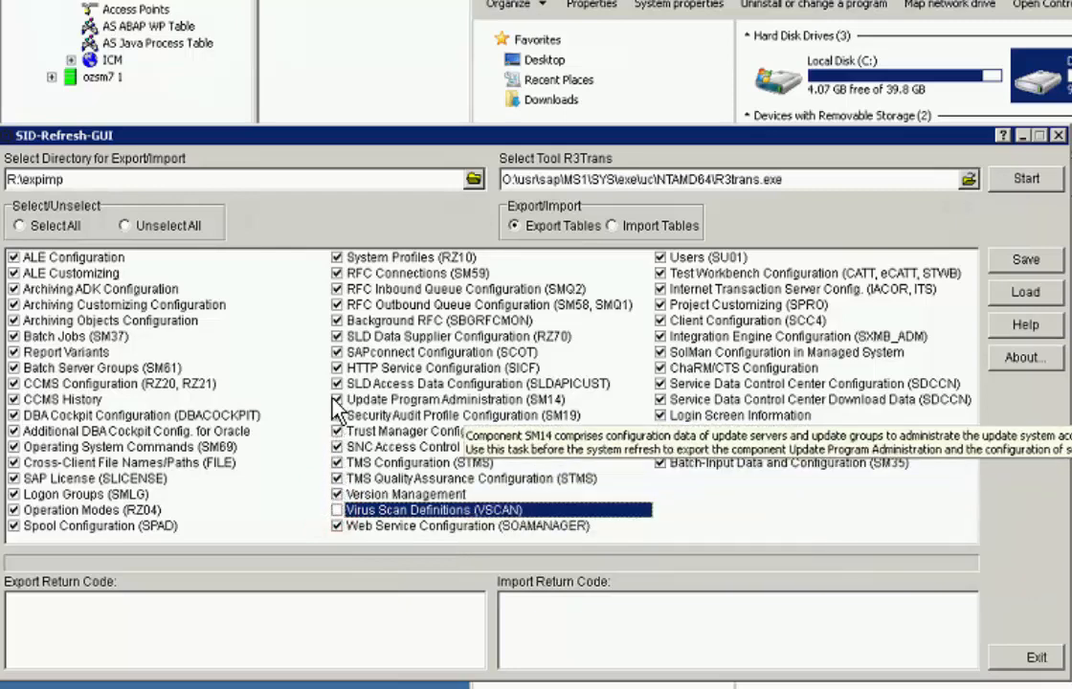
mouse_move(340, 351)
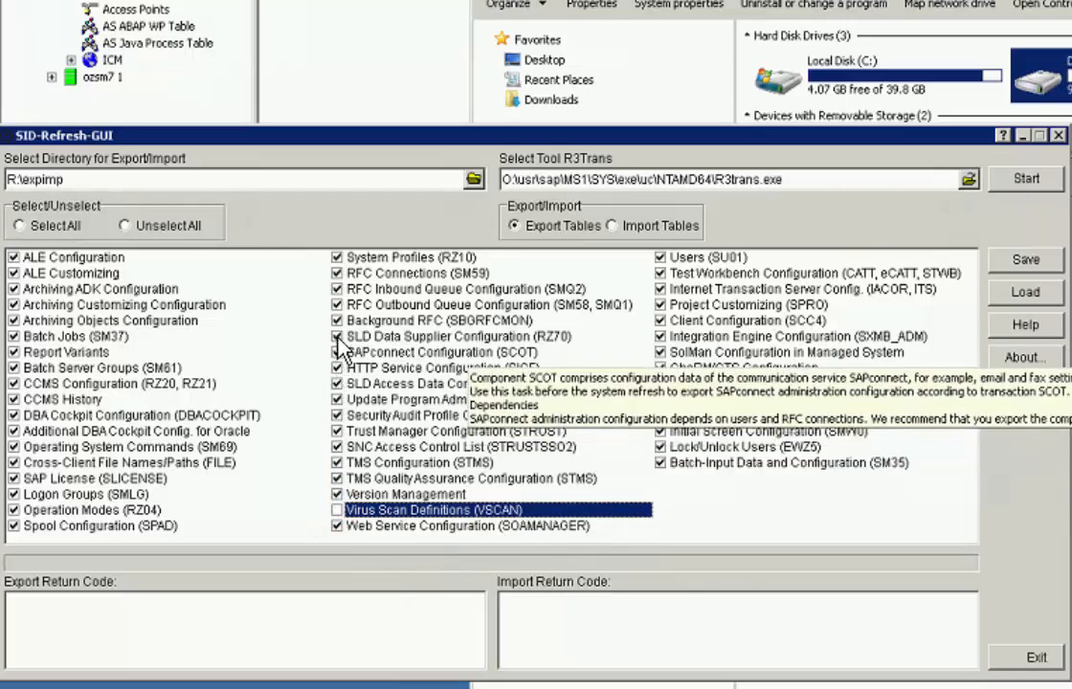
mouse_move(426, 373)
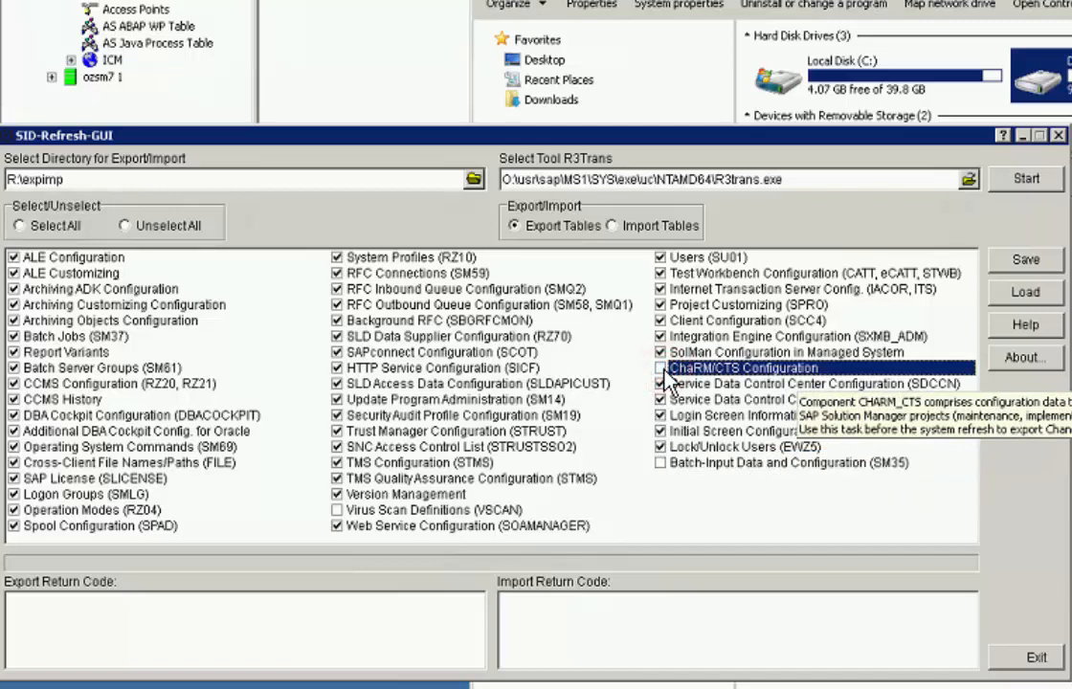
mouse_move(664, 359)
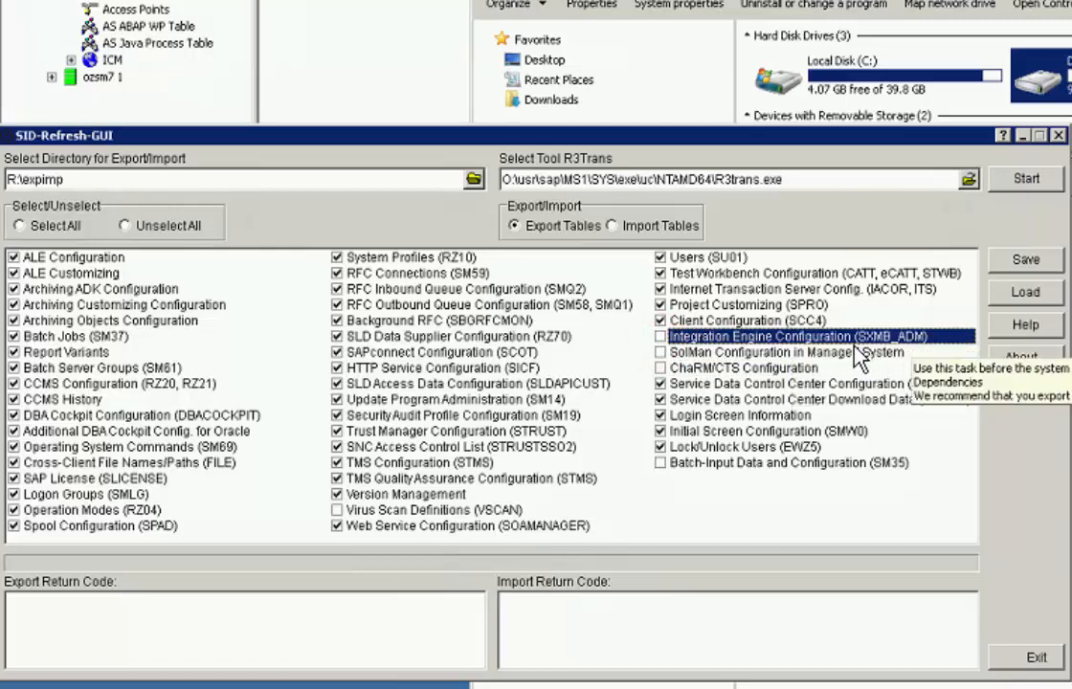
mouse_move(781, 306)
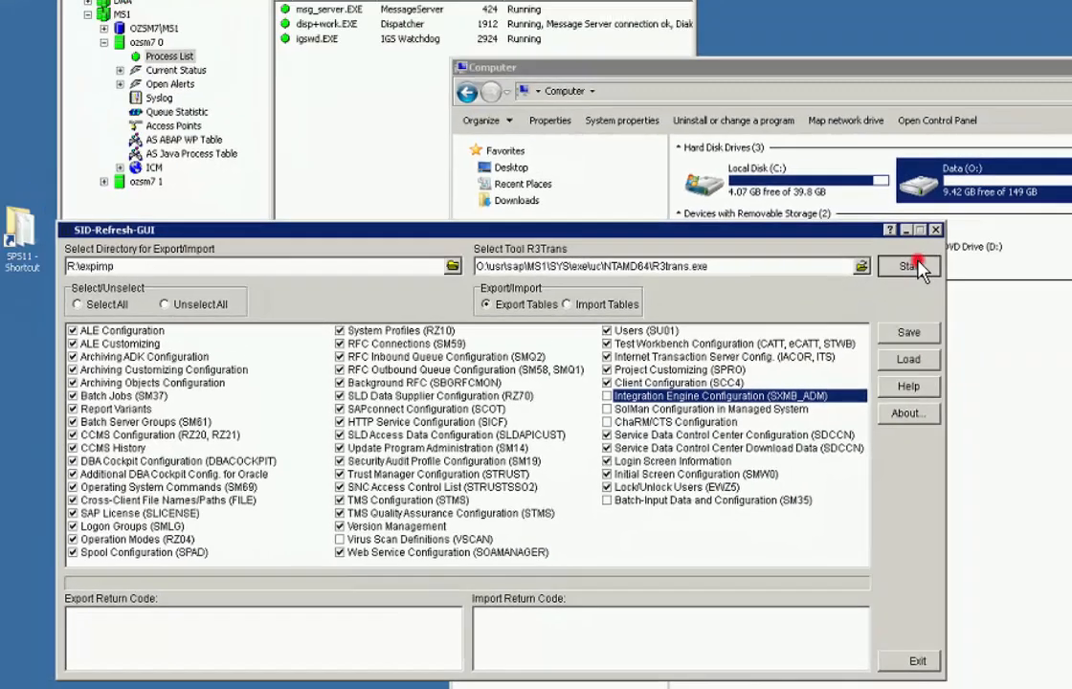
- Start the export, confirm R3trans.exe is using CPU, and view performance graphs
left_click(906, 267)
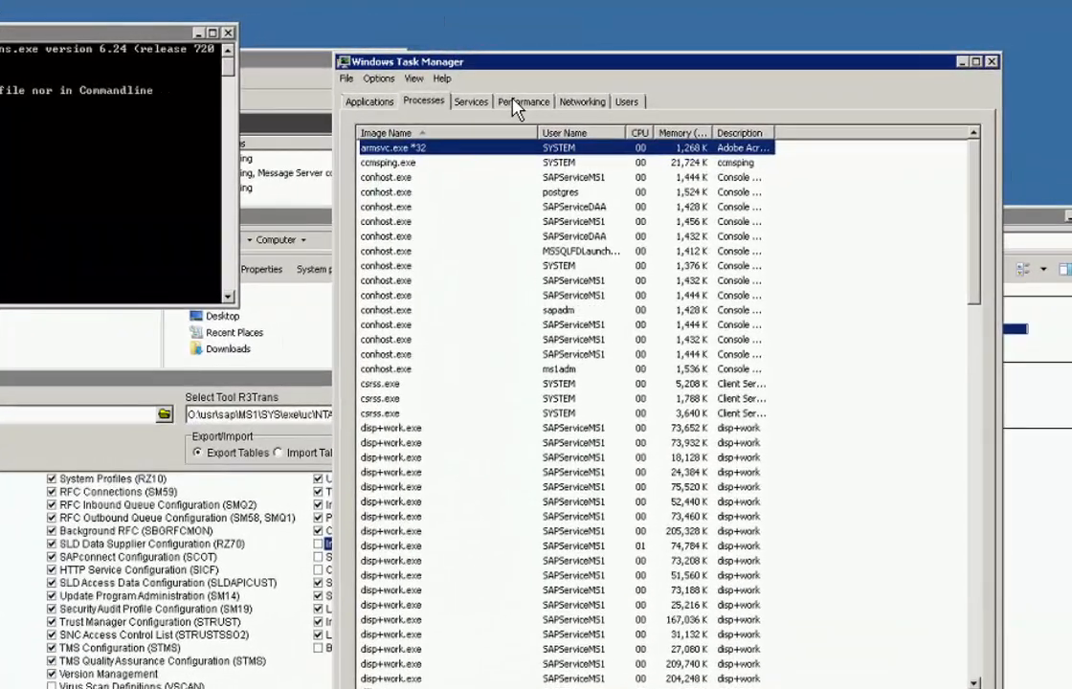
left_click(639, 132)
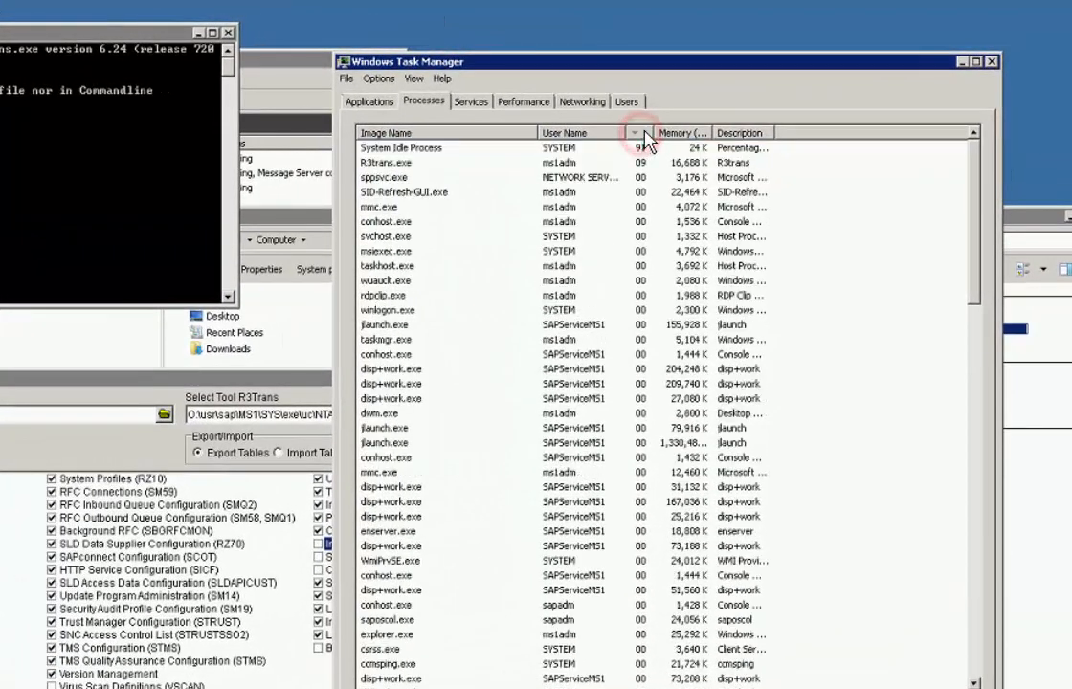
left_click(632, 132)
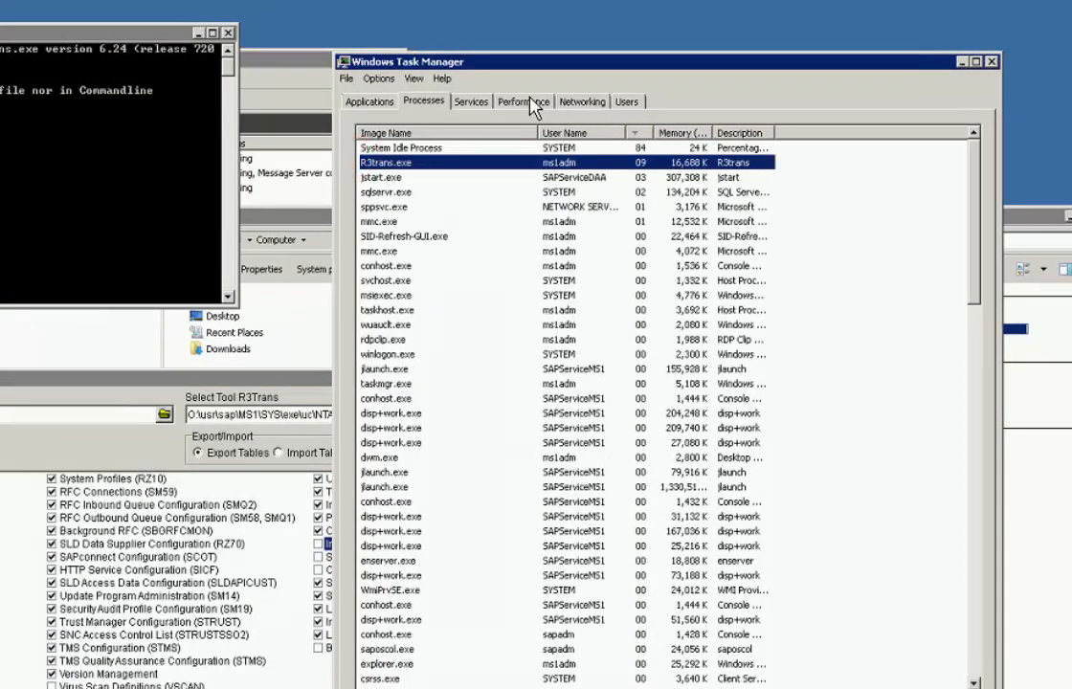
left_click(524, 100)
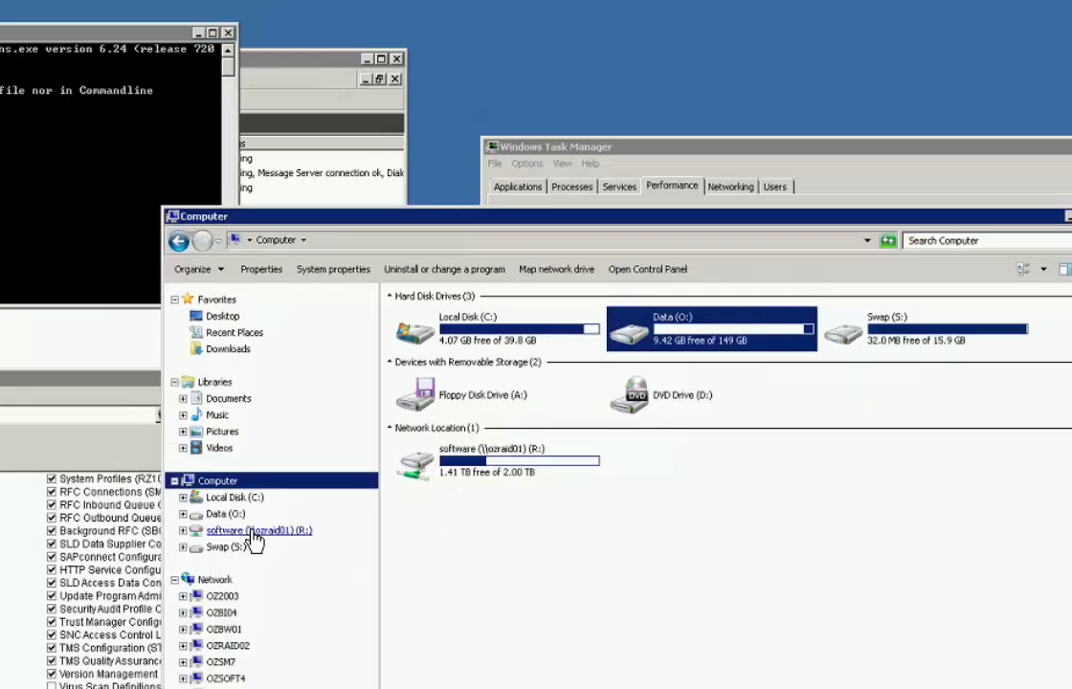
- Open R:\expimp on the software share to see exported folders like ALECONFIG
double_click(260, 530)
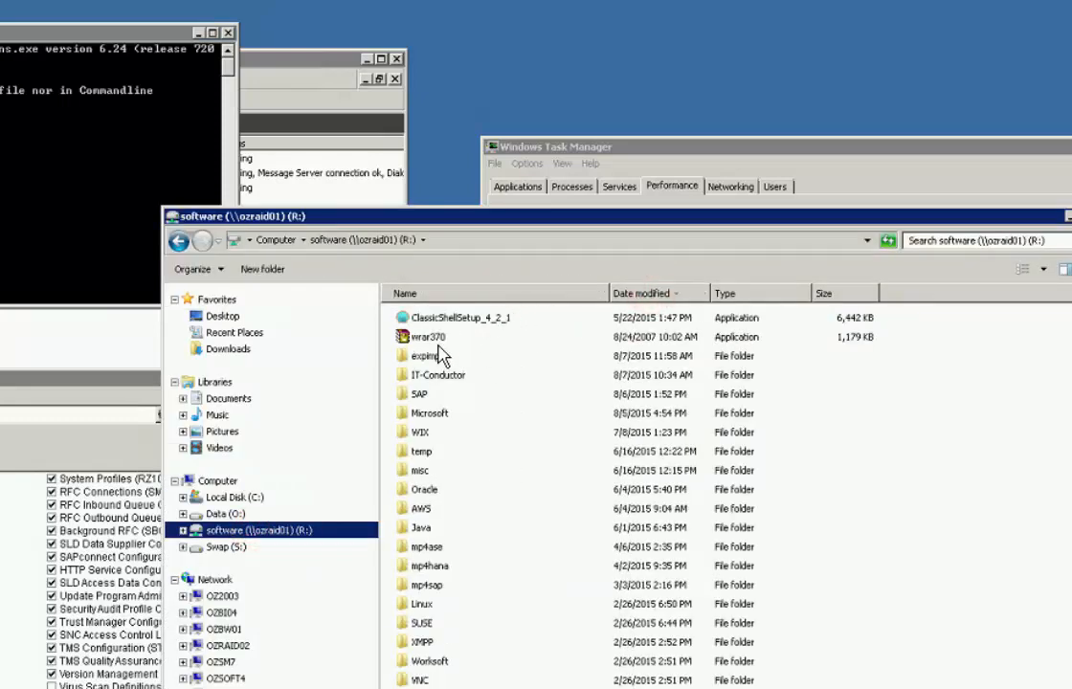
double_click(425, 355)
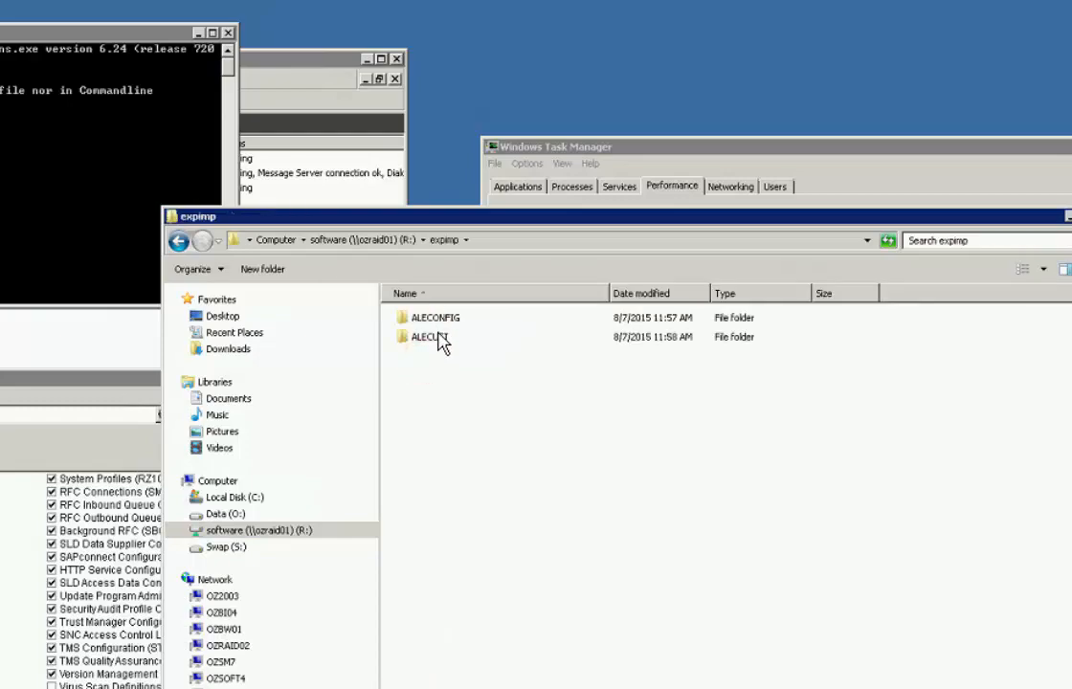
left_click(433, 317)
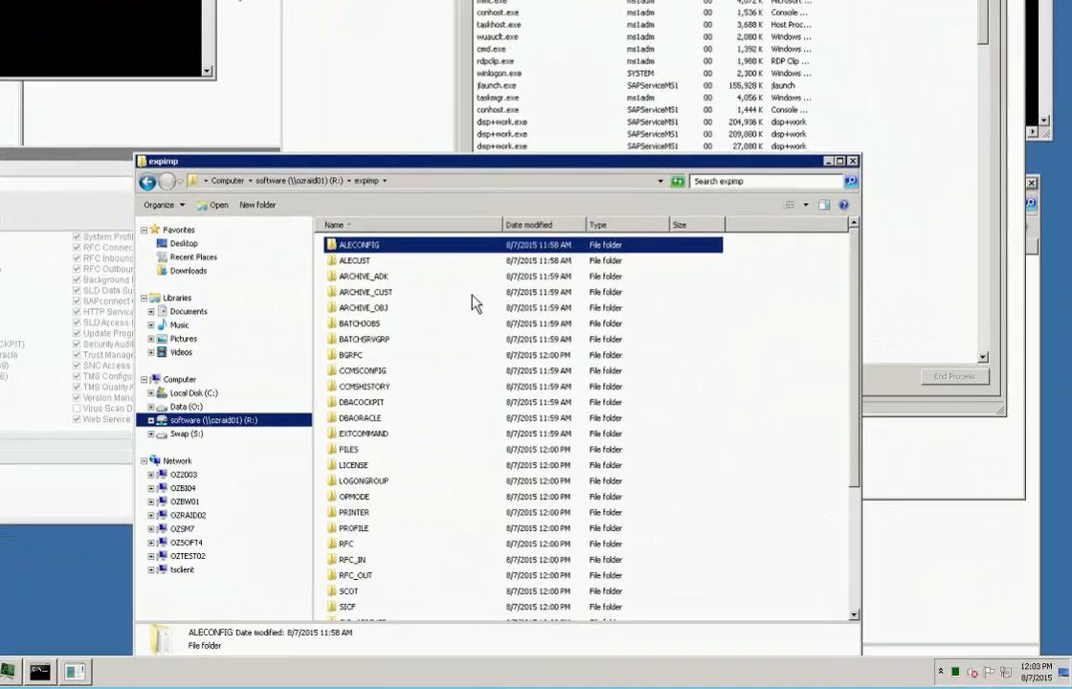
- Open export_RFC.txt from R:\expimp\RFC in Notepad and scroll through the log
double_click(347, 544)
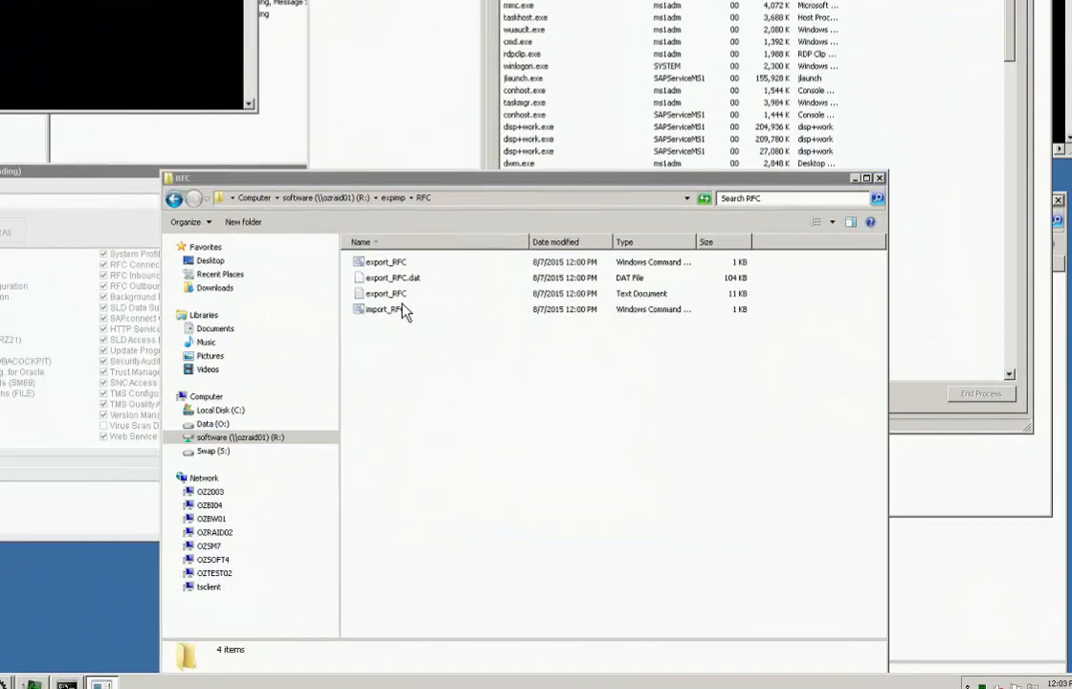
double_click(386, 293)
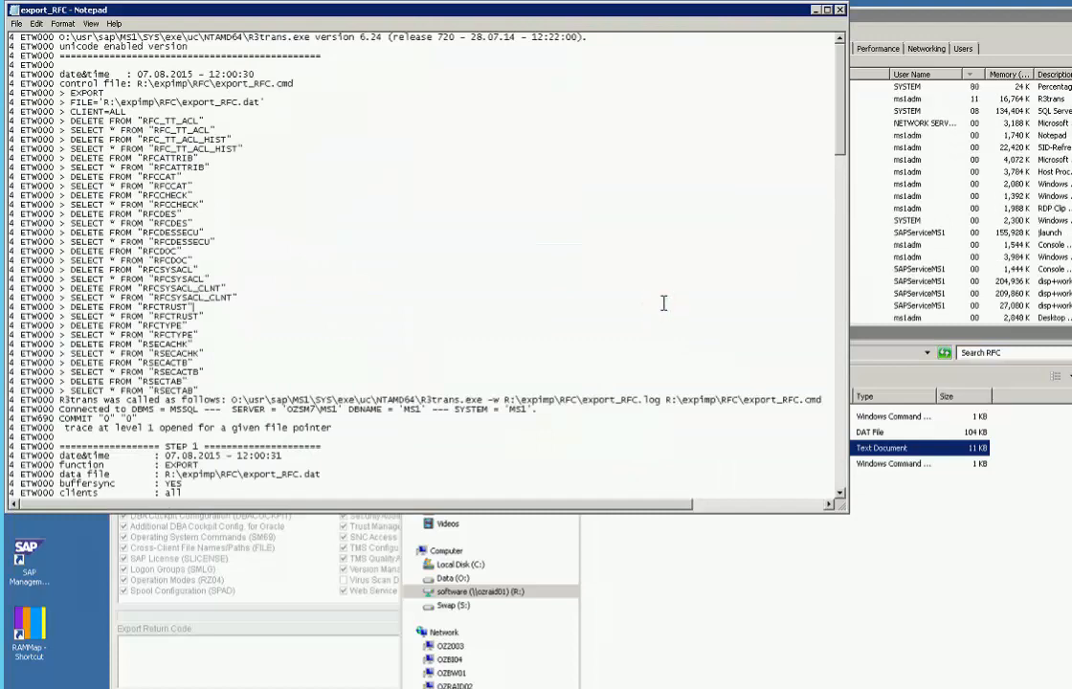
scroll("down", 3)
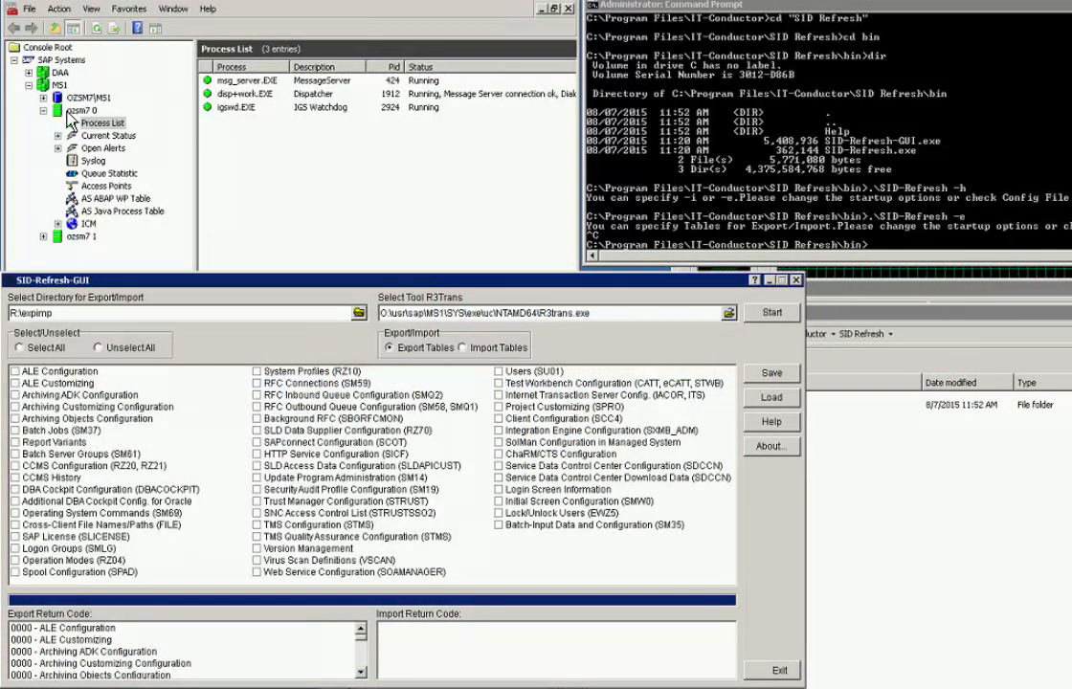
- Hard-stop MS1 instance ozsm7 0 (SIGINT) and authenticate the shutdown
right_click(72, 111)
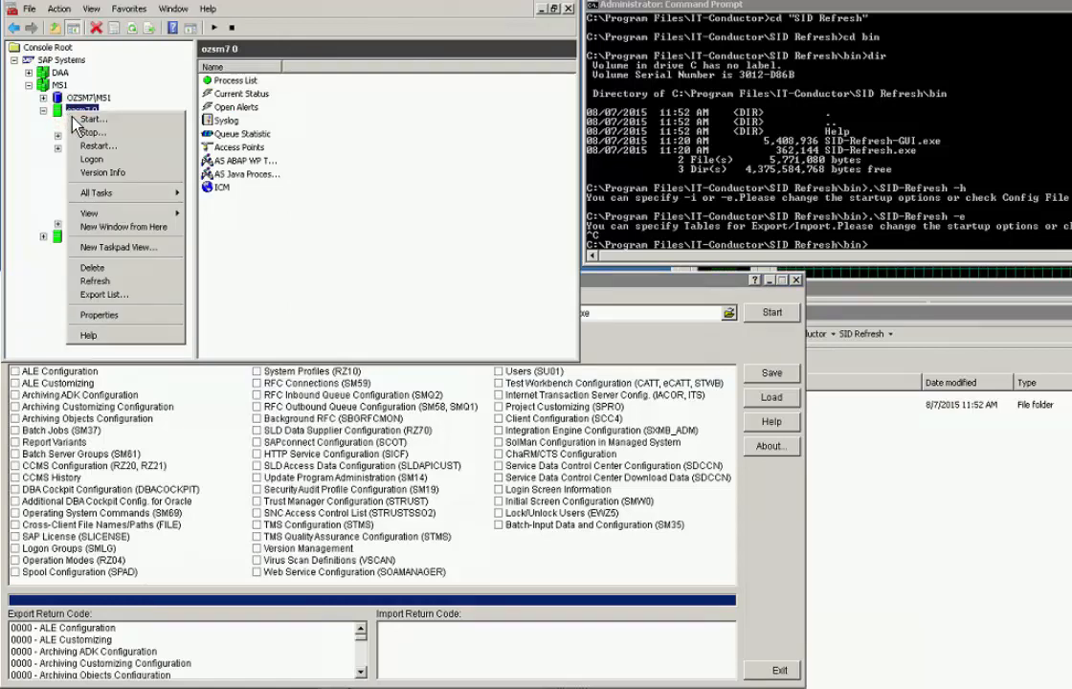
mouse_move(90, 133)
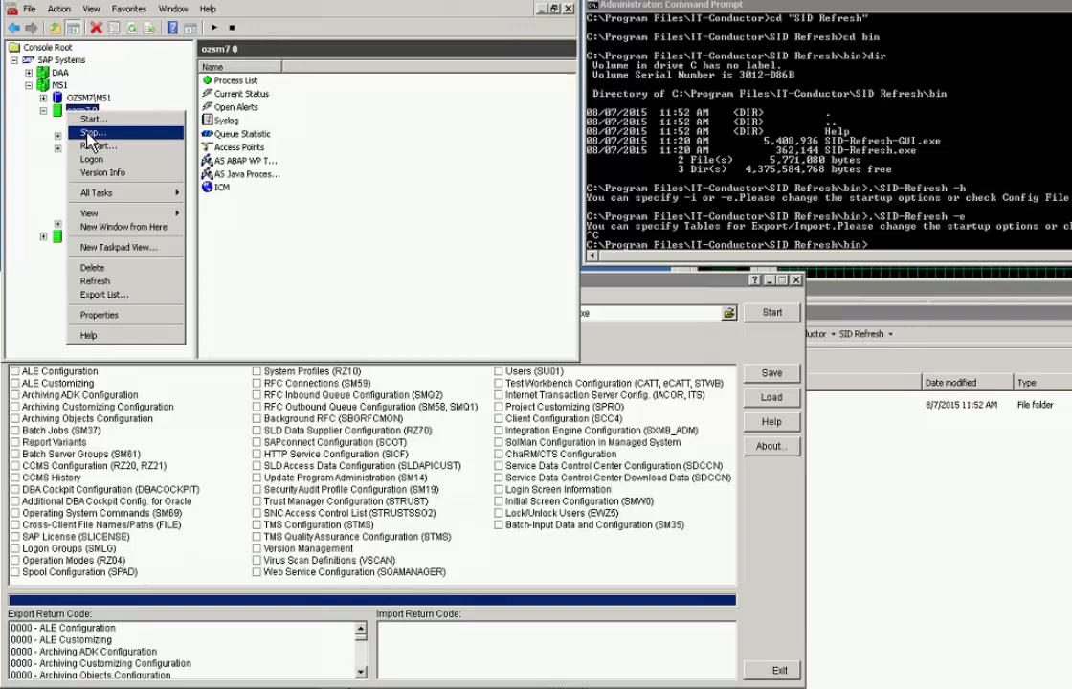
left_click(92, 132)
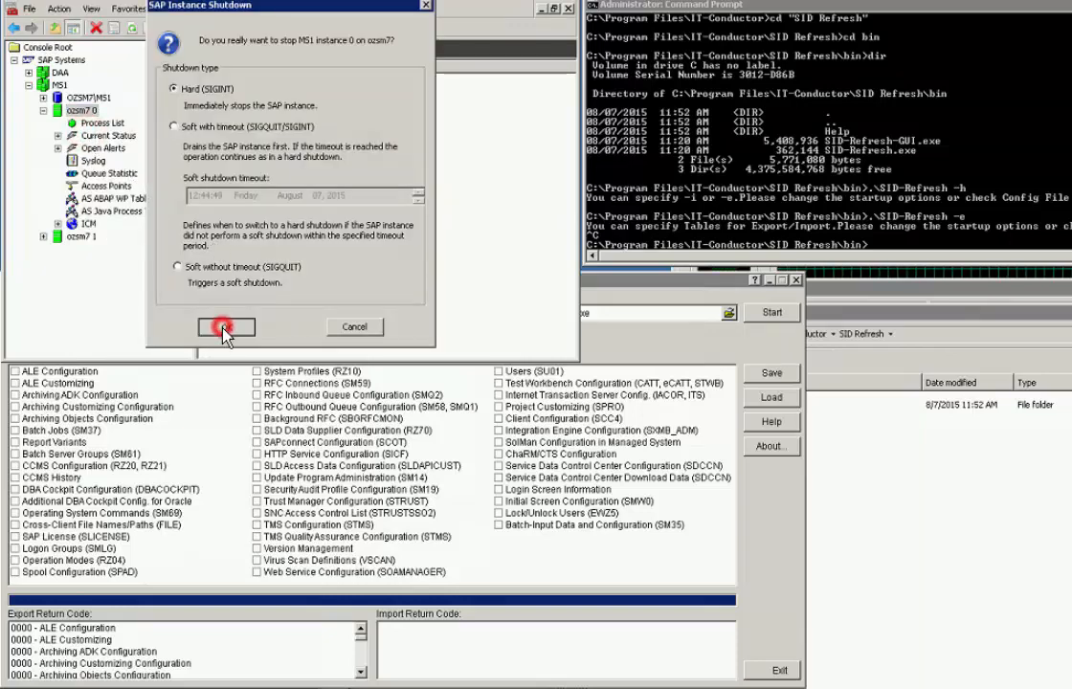
left_click(226, 327)
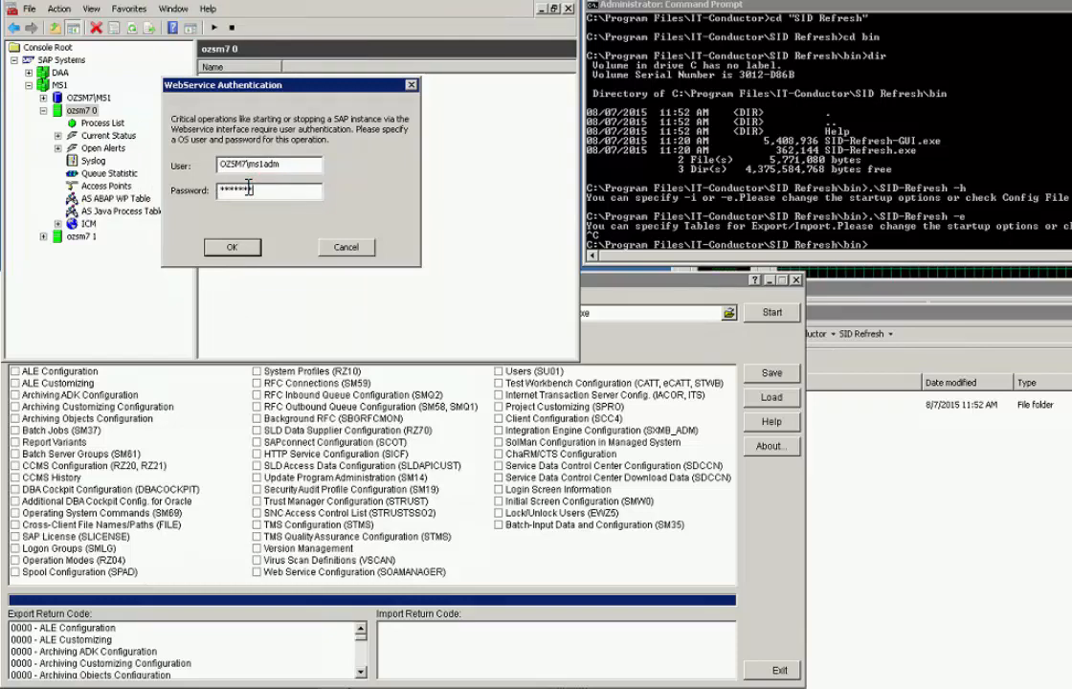
left_click(232, 247)
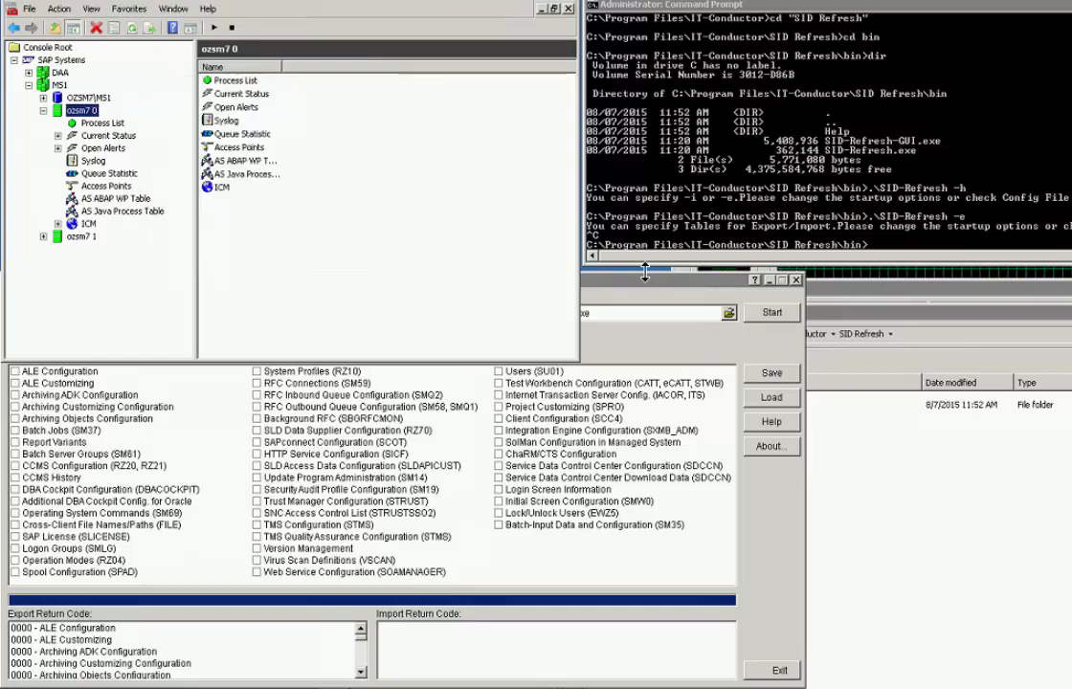
mouse_move(645, 284)
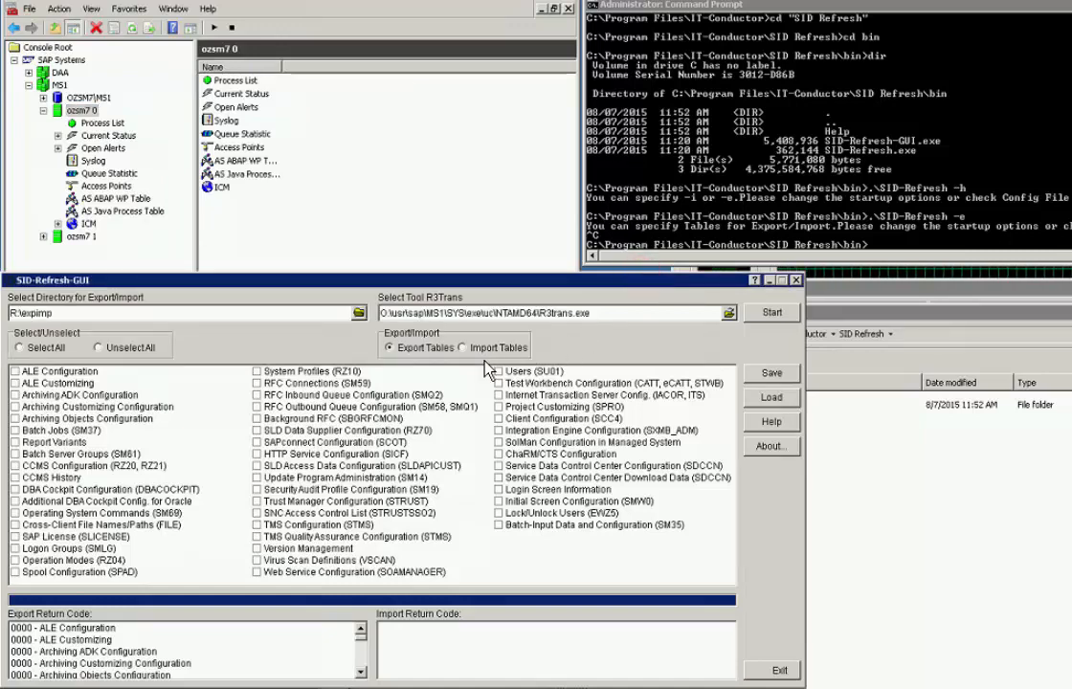
- Switch to Import Tables, tick SU01, SMLG and RZ04, and decline the error popup
left_click(464, 347)
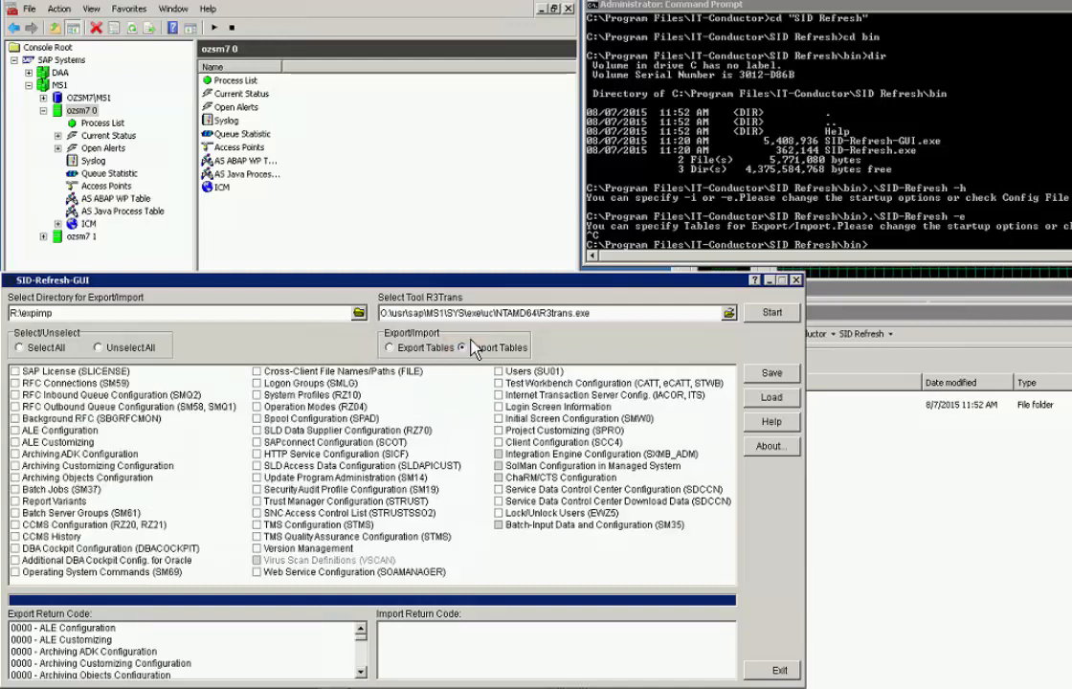
left_click(499, 371)
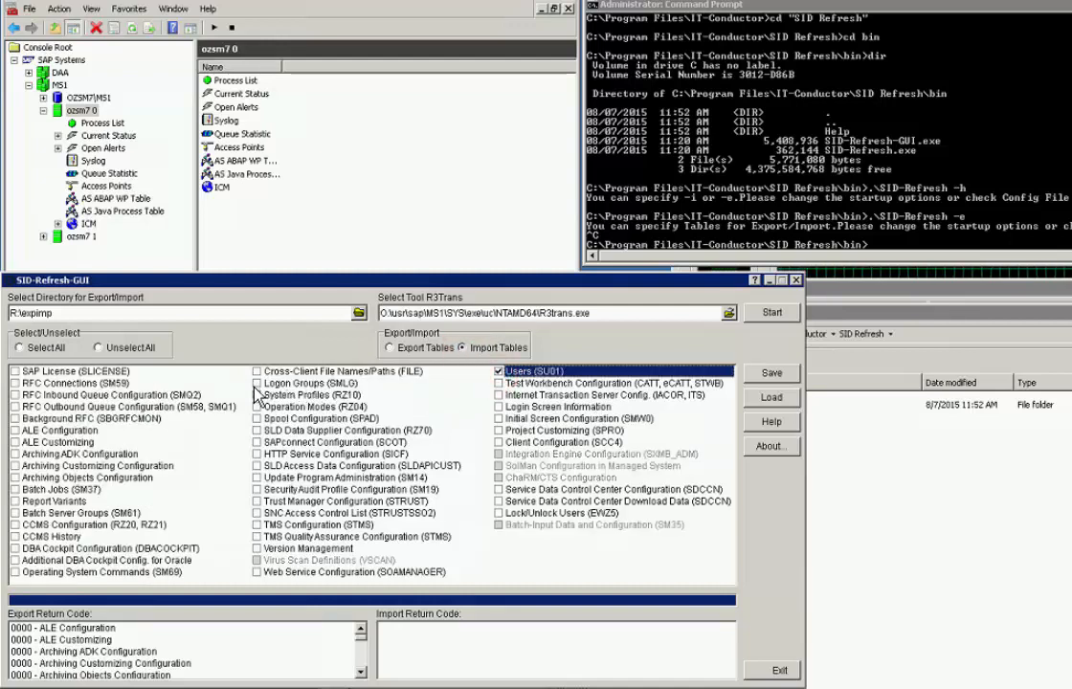
left_click(256, 383)
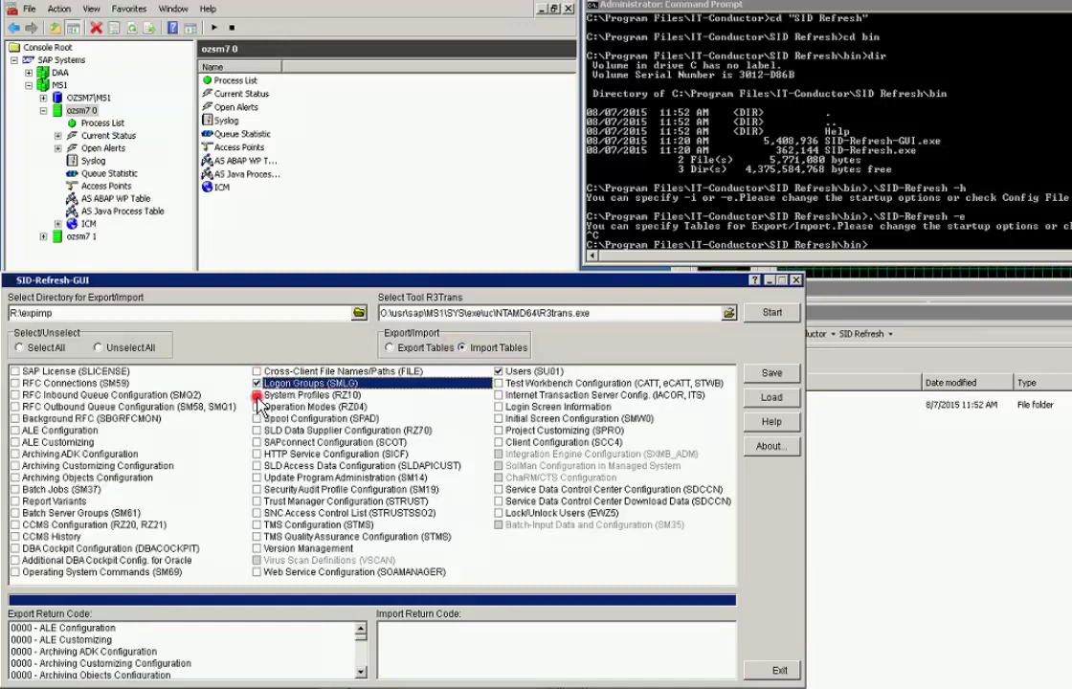
left_click(257, 394)
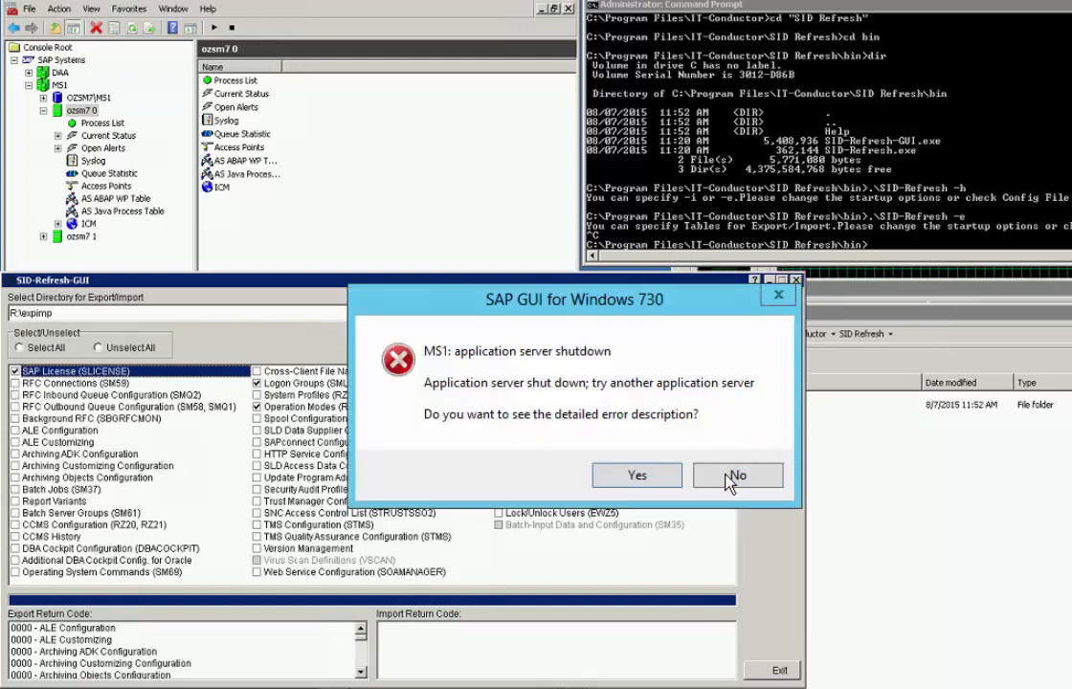
left_click(737, 475)
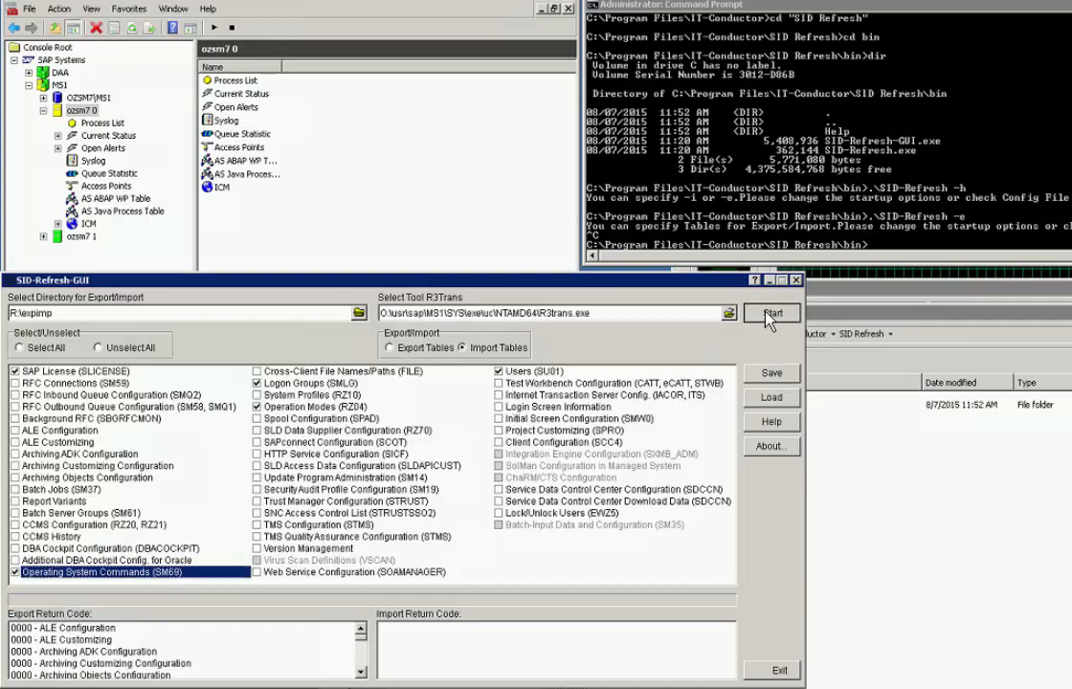
- Start the table import and monitor R3trans.exe in Task Manager's Processes and Performance views
left_click(772, 314)
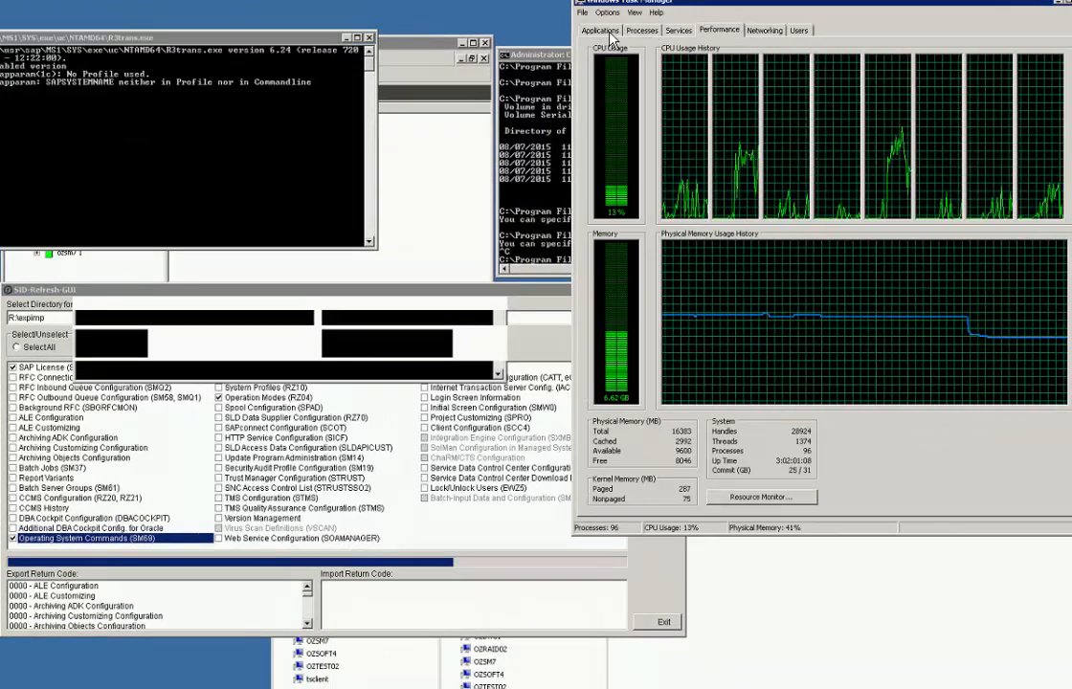
left_click(642, 30)
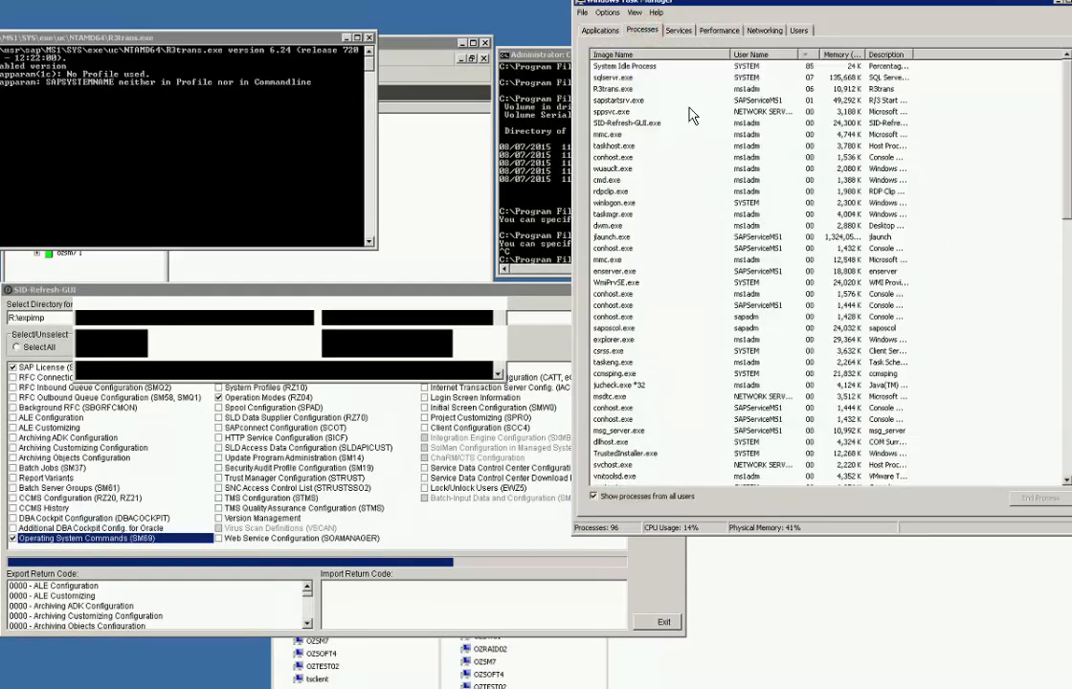
left_click(719, 30)
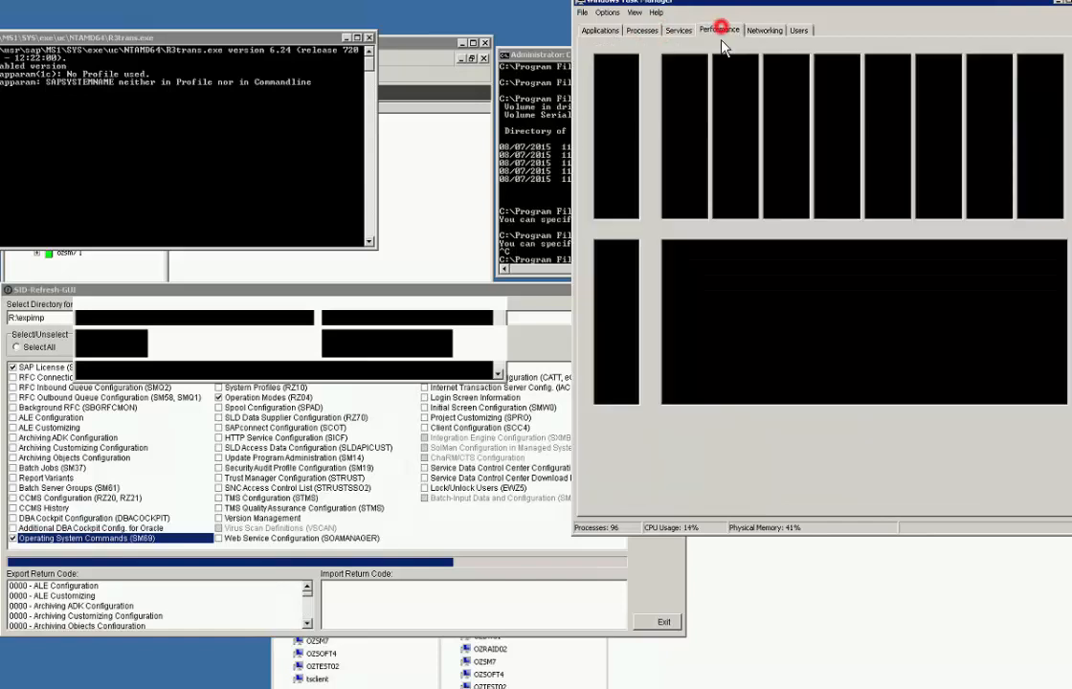
left_click(642, 29)
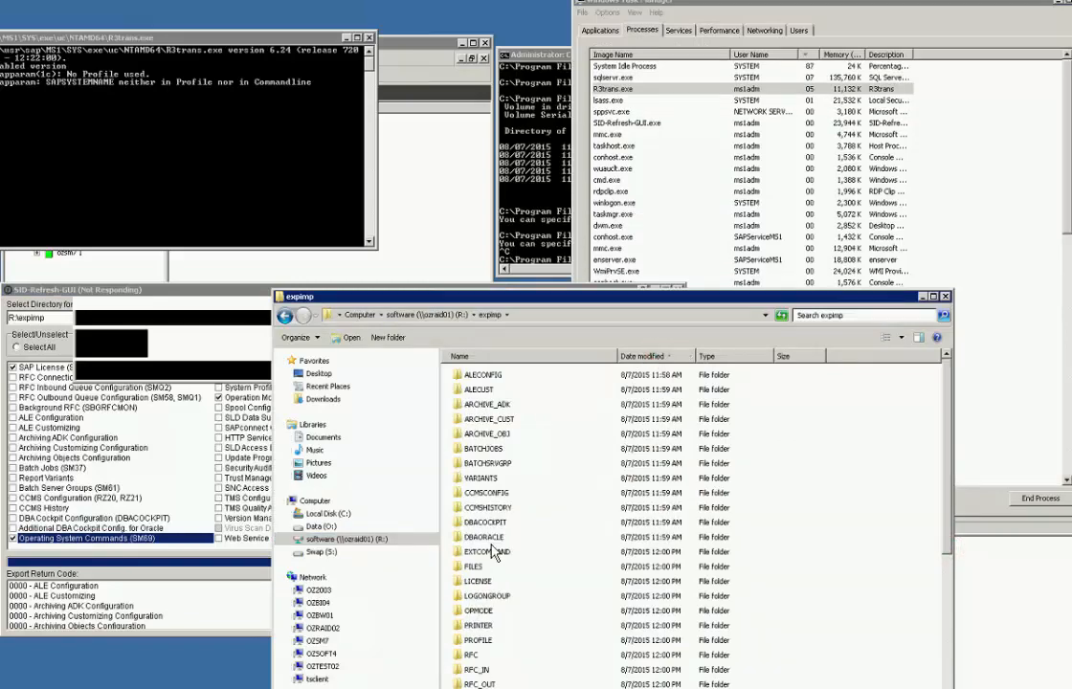
- Read import_LICENSE.txt showing 4 table entries imported, then open import_USER.txt
double_click(481, 581)
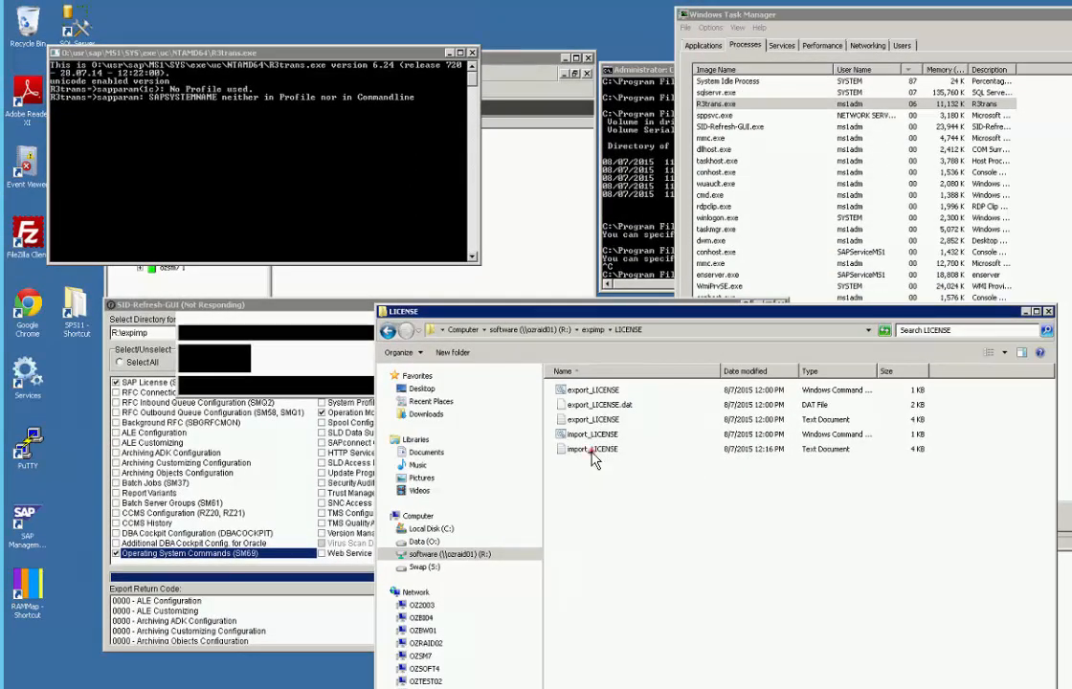
double_click(596, 449)
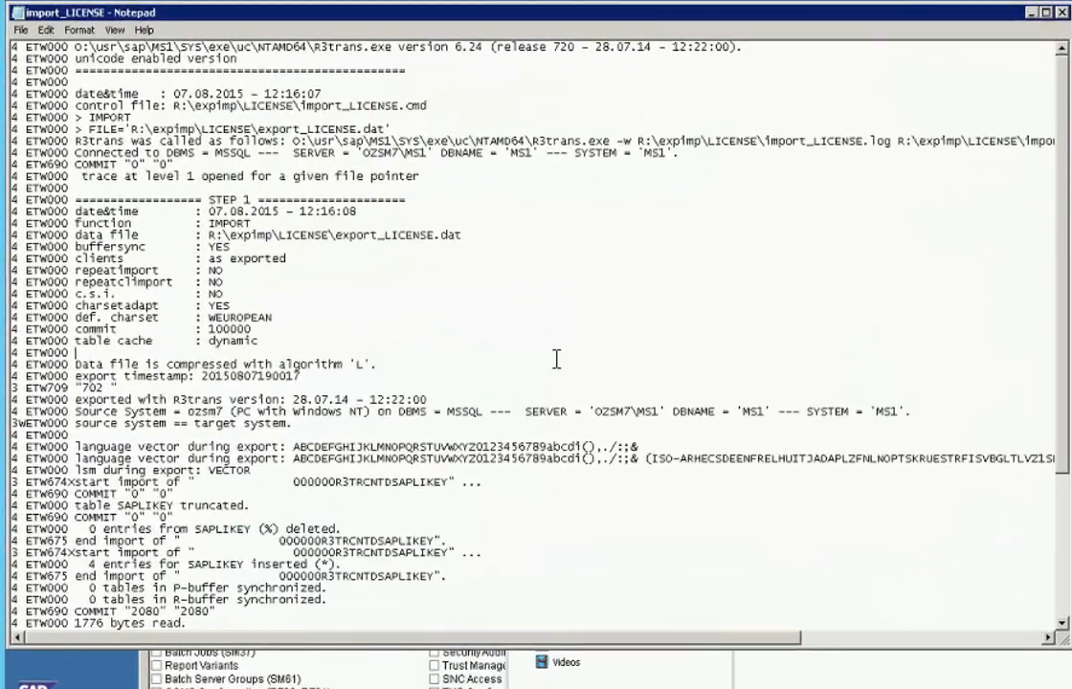
scroll("down", 3)
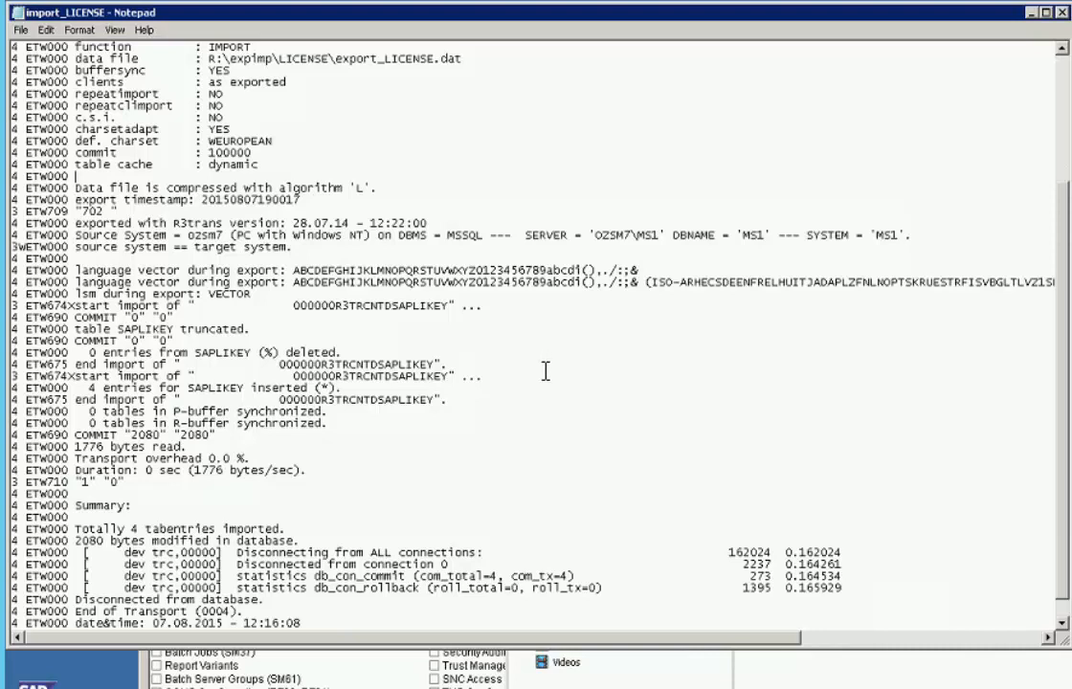
scroll("down", 3)
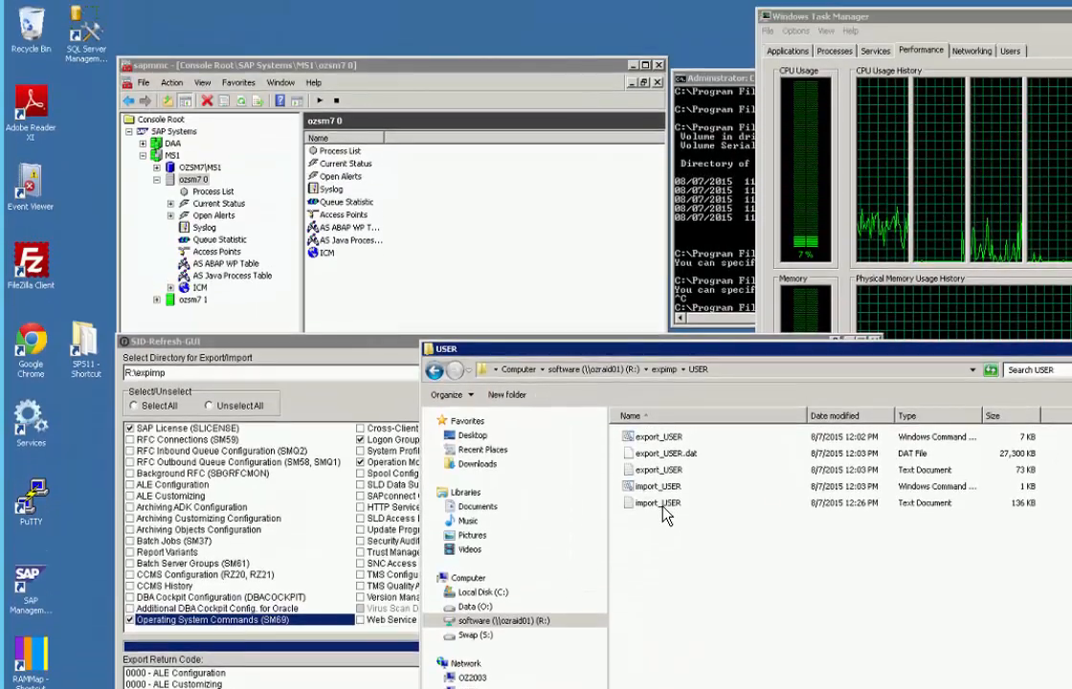
double_click(657, 502)
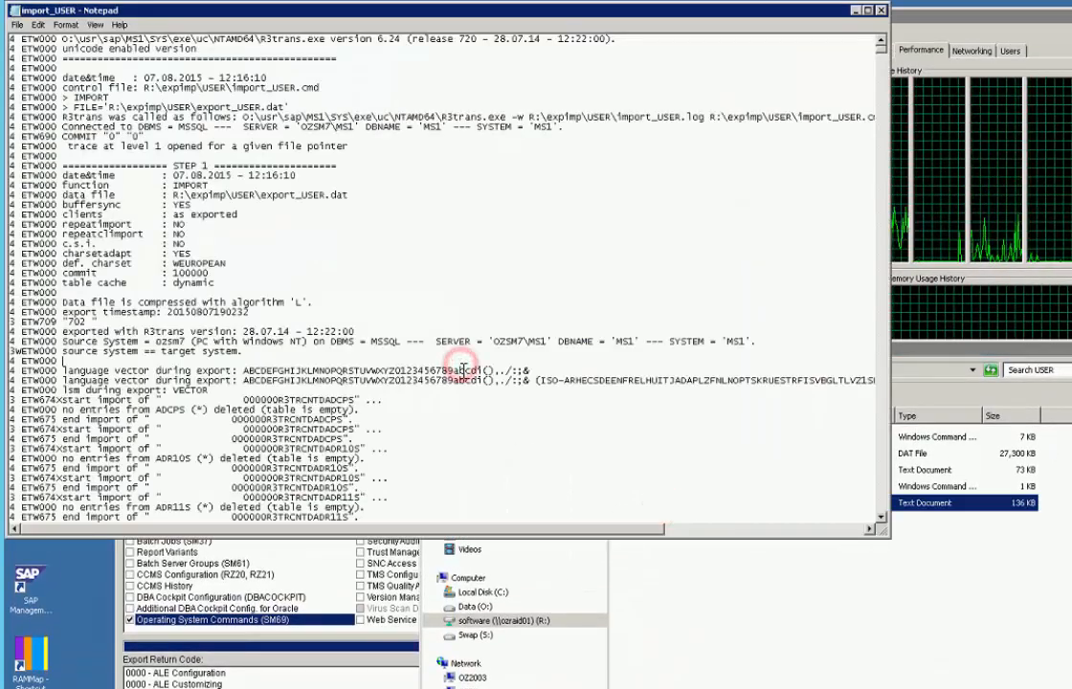